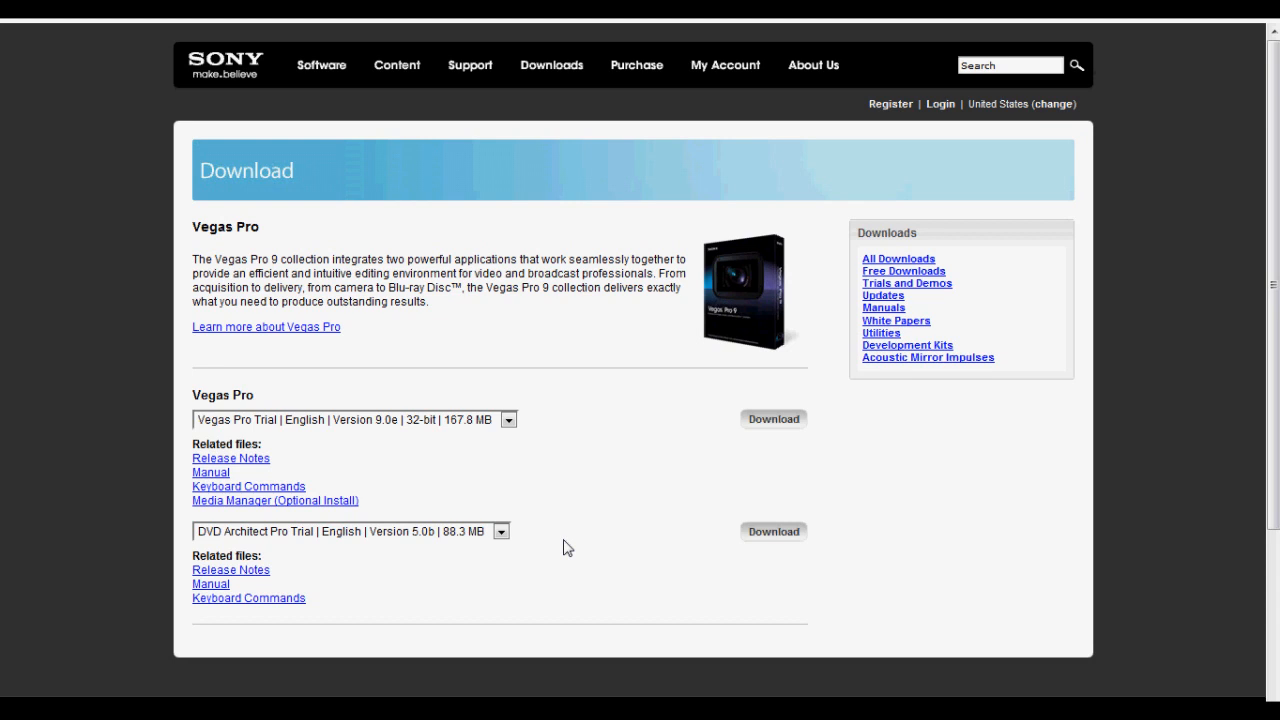
mouse_move(589, 535)
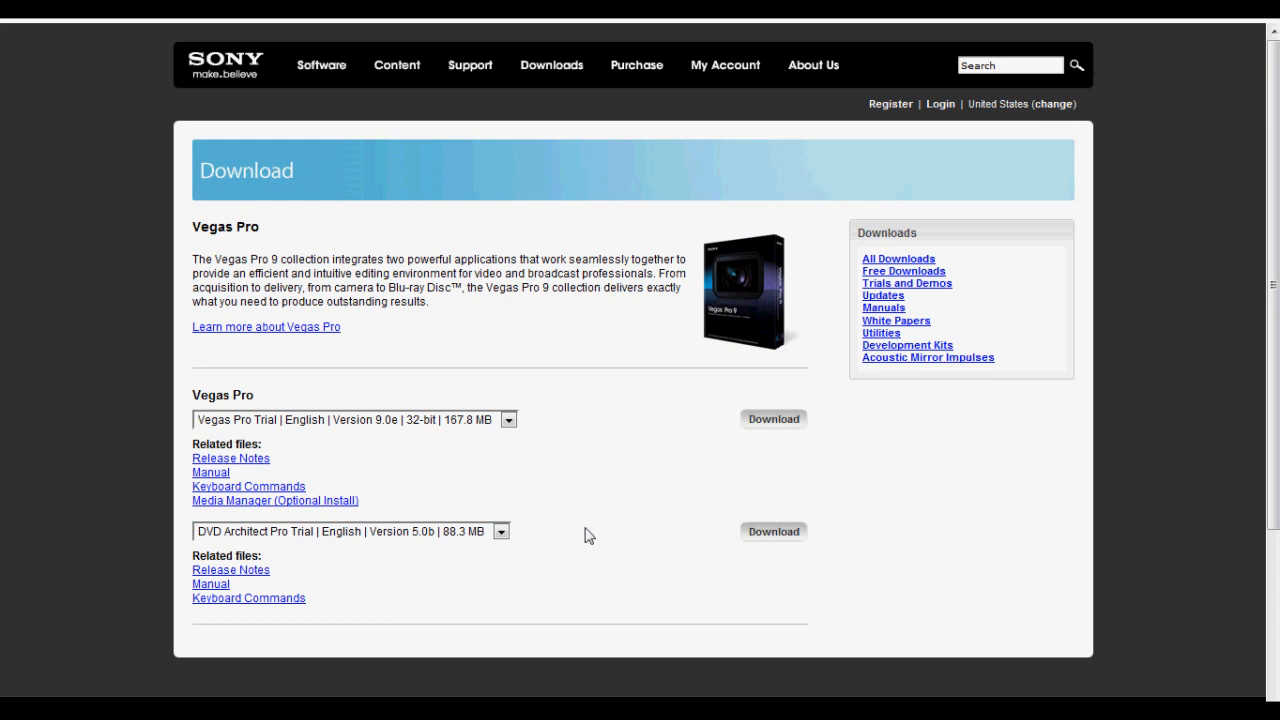
mouse_move(570, 513)
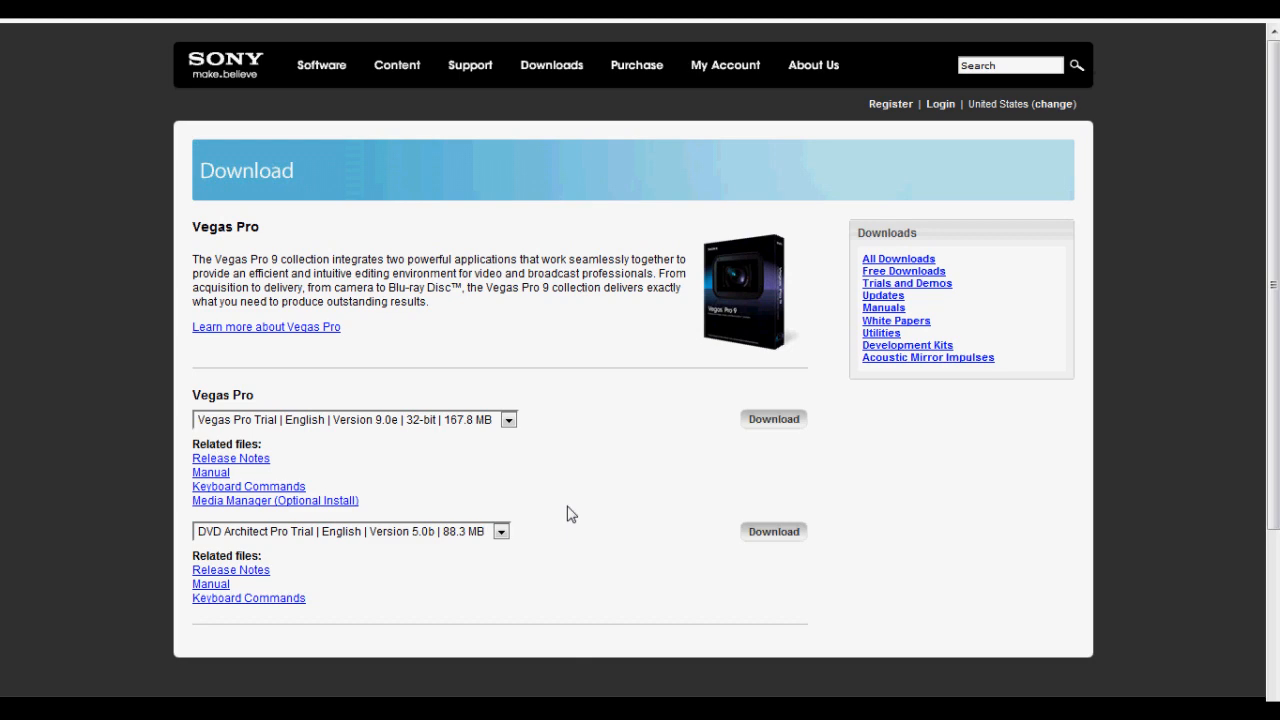
mouse_move(278, 203)
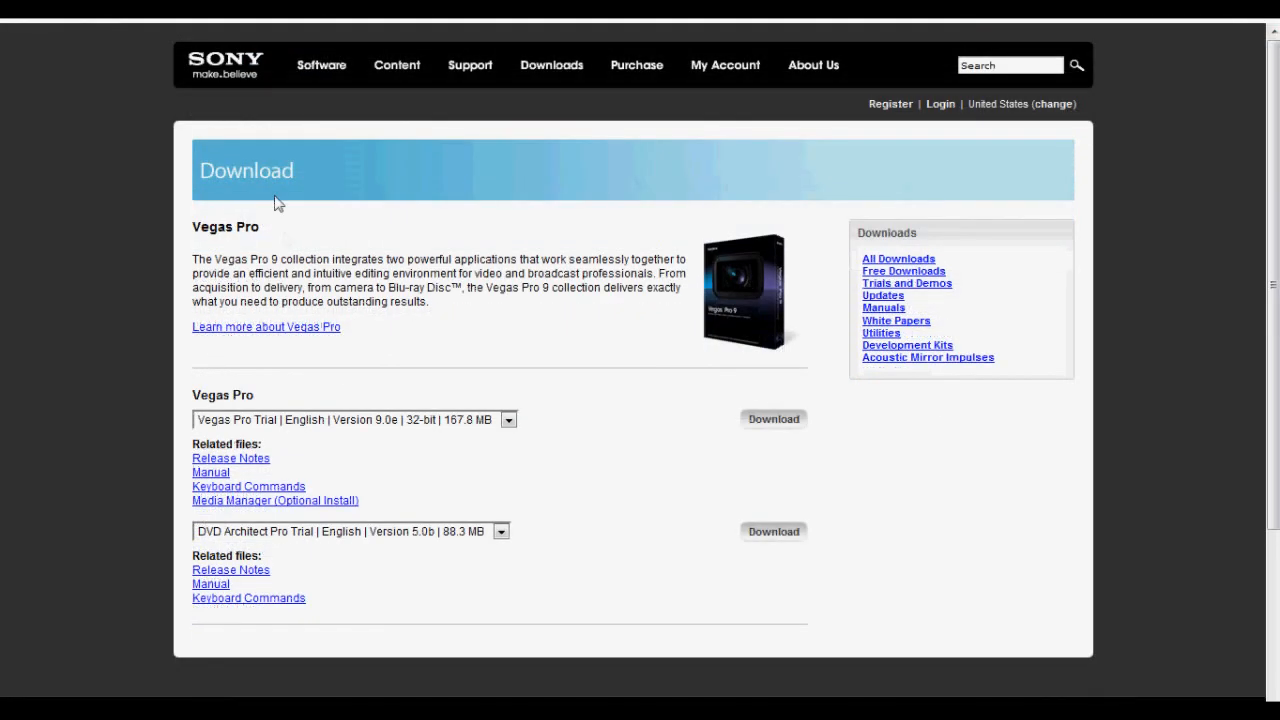
mouse_move(393, 431)
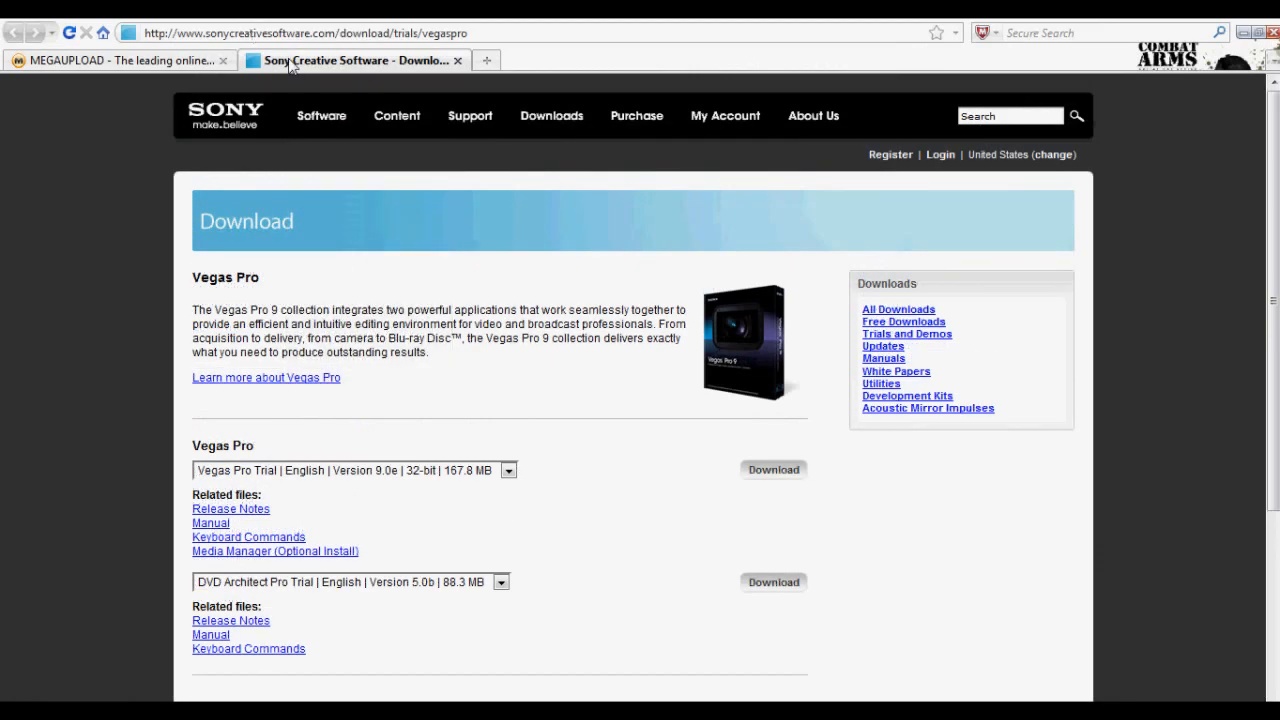
Step: Glance at the Megaupload keygen tab, then list the available Vegas Pro trial versions
left_click(113, 60)
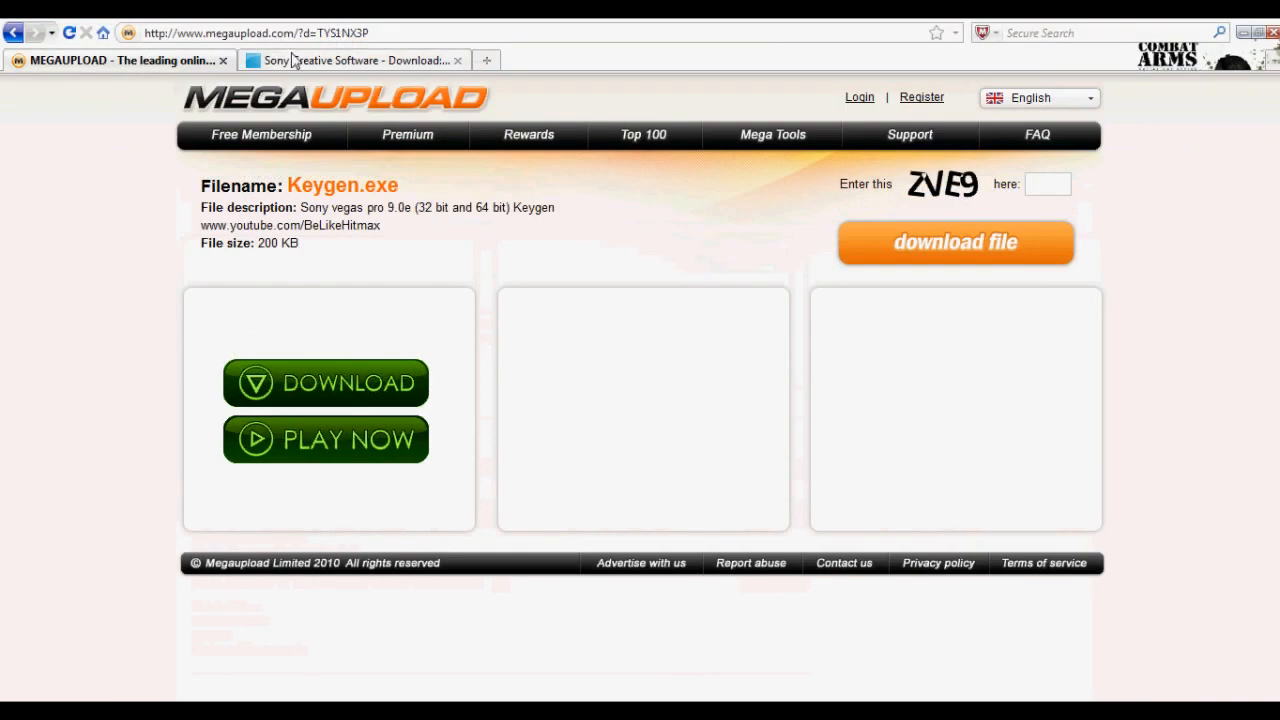
left_click(350, 60)
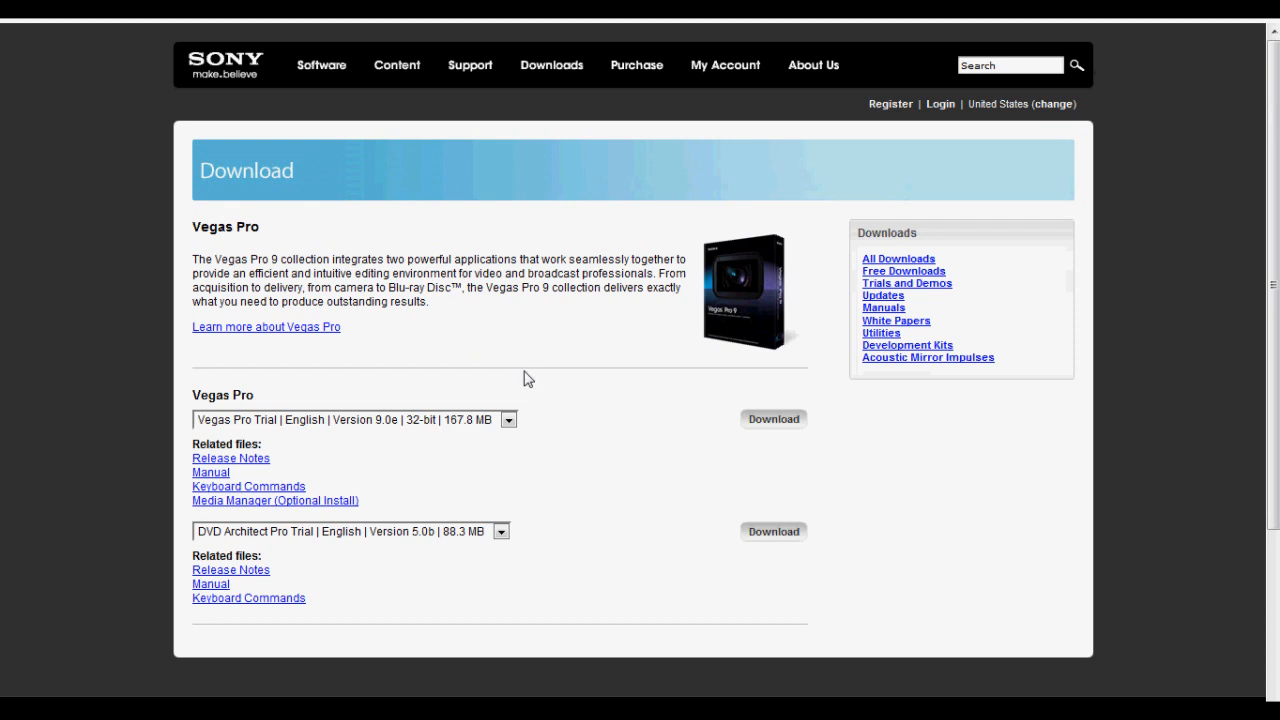
left_click(508, 419)
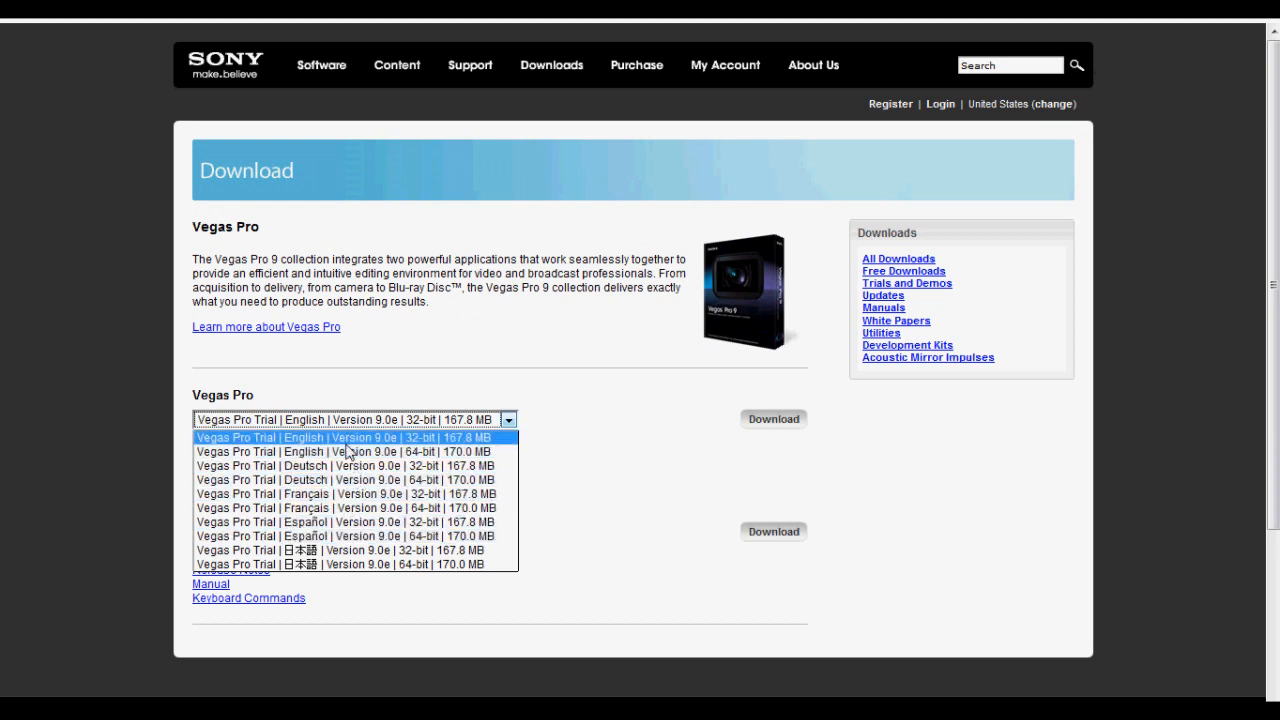
mouse_move(427, 442)
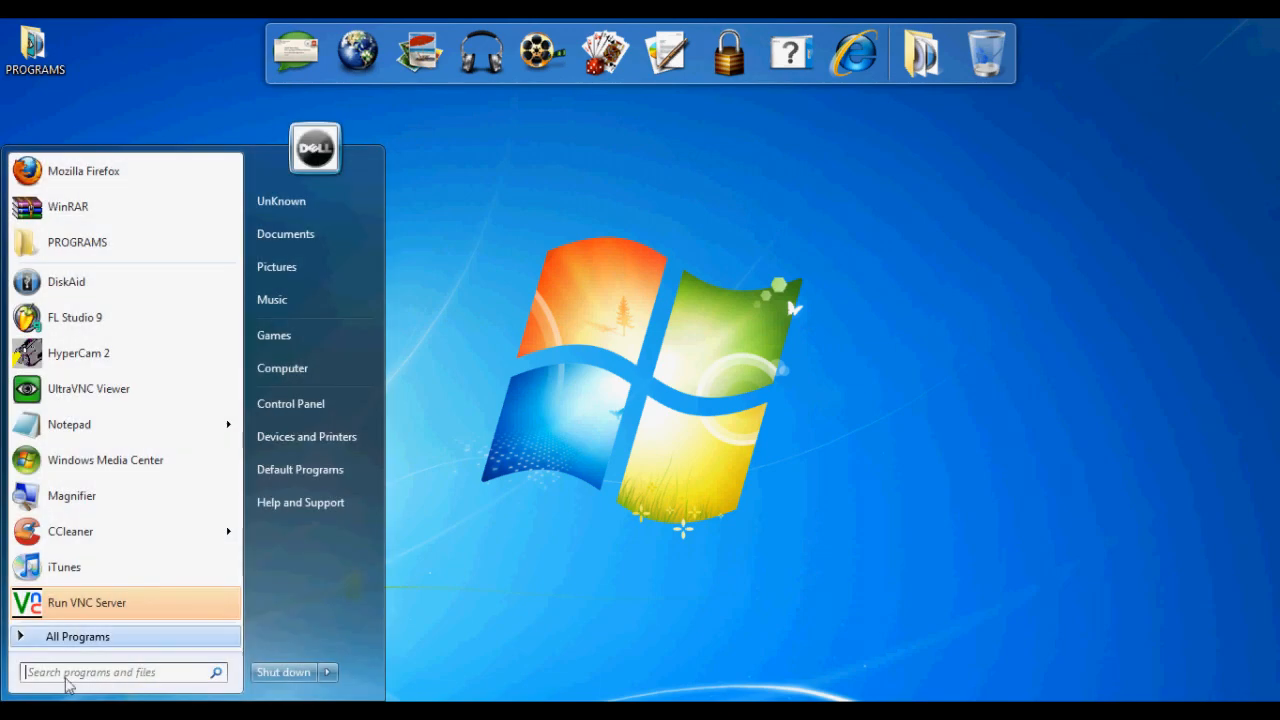
Step: Check the computer's system type under Control Panel > System and Security > System
left_click(283, 368)
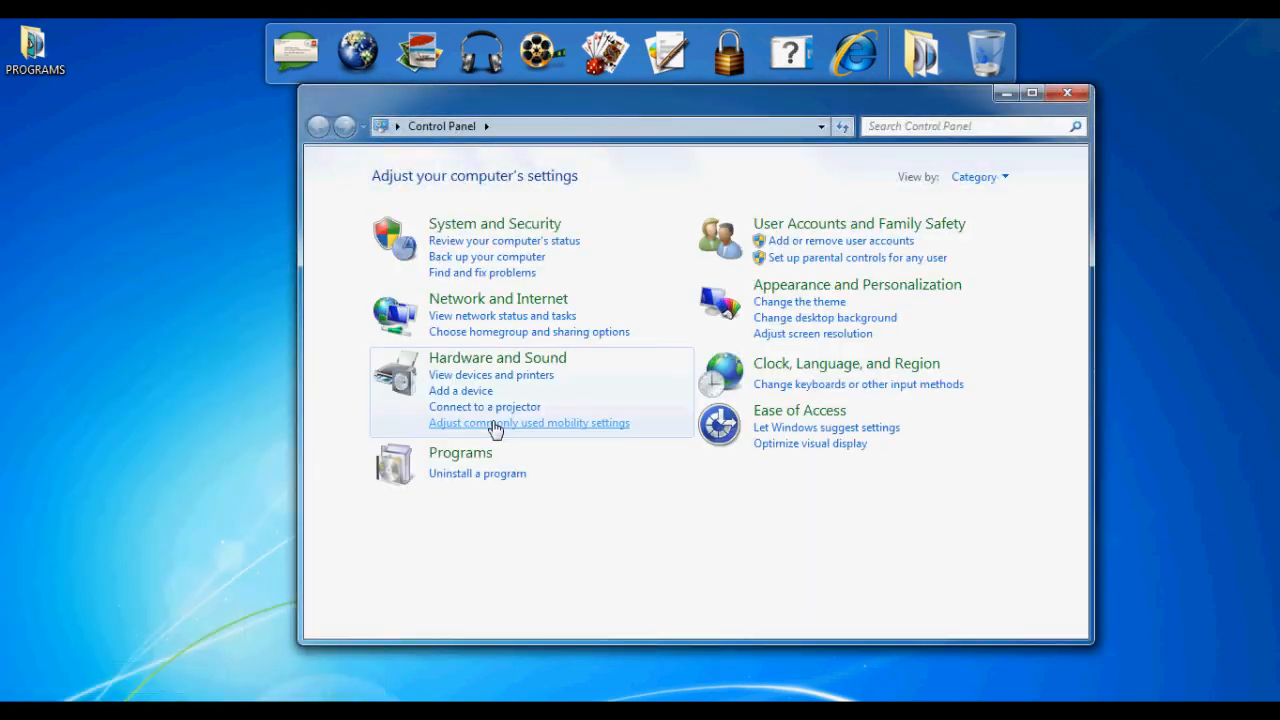
mouse_move(600, 223)
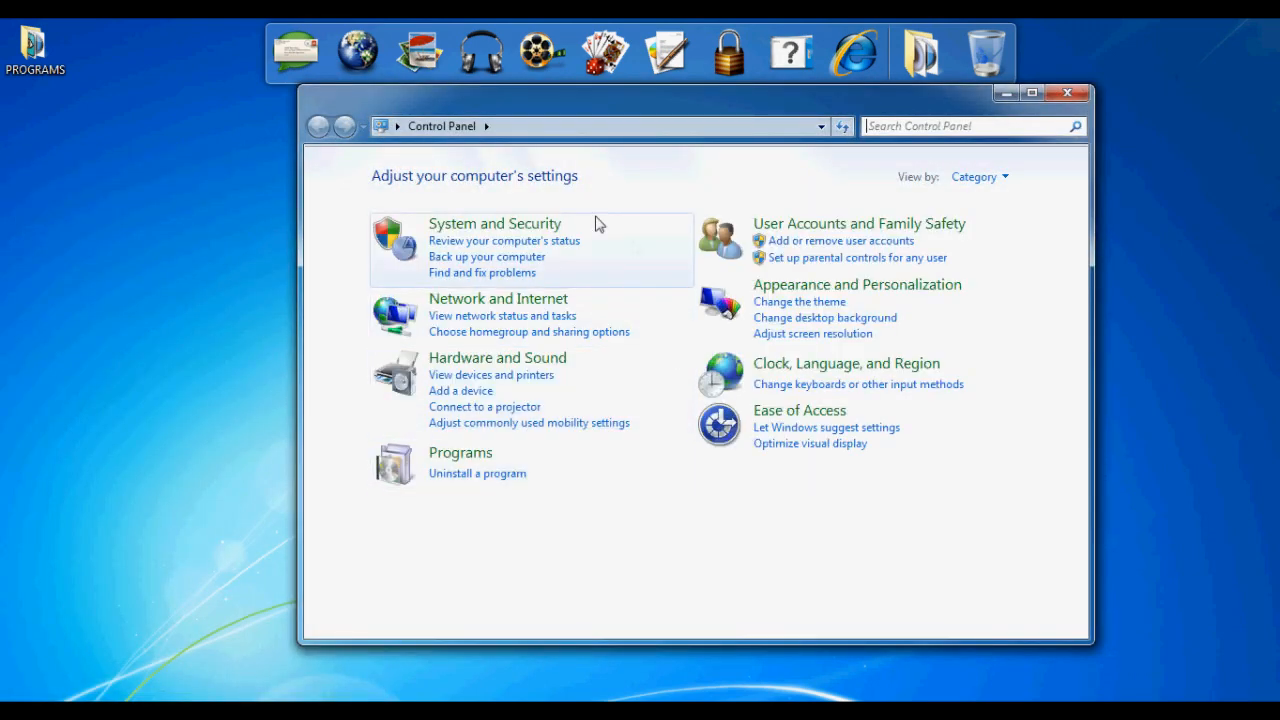
left_click(494, 223)
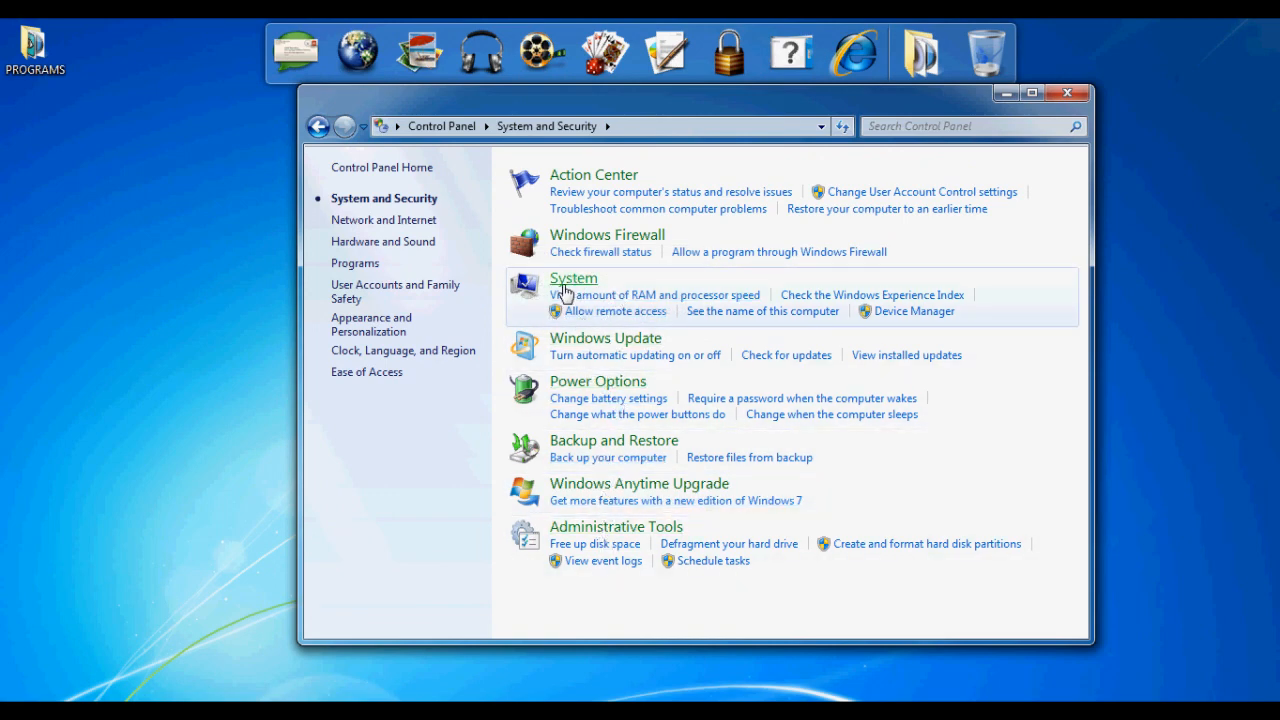
left_click(573, 278)
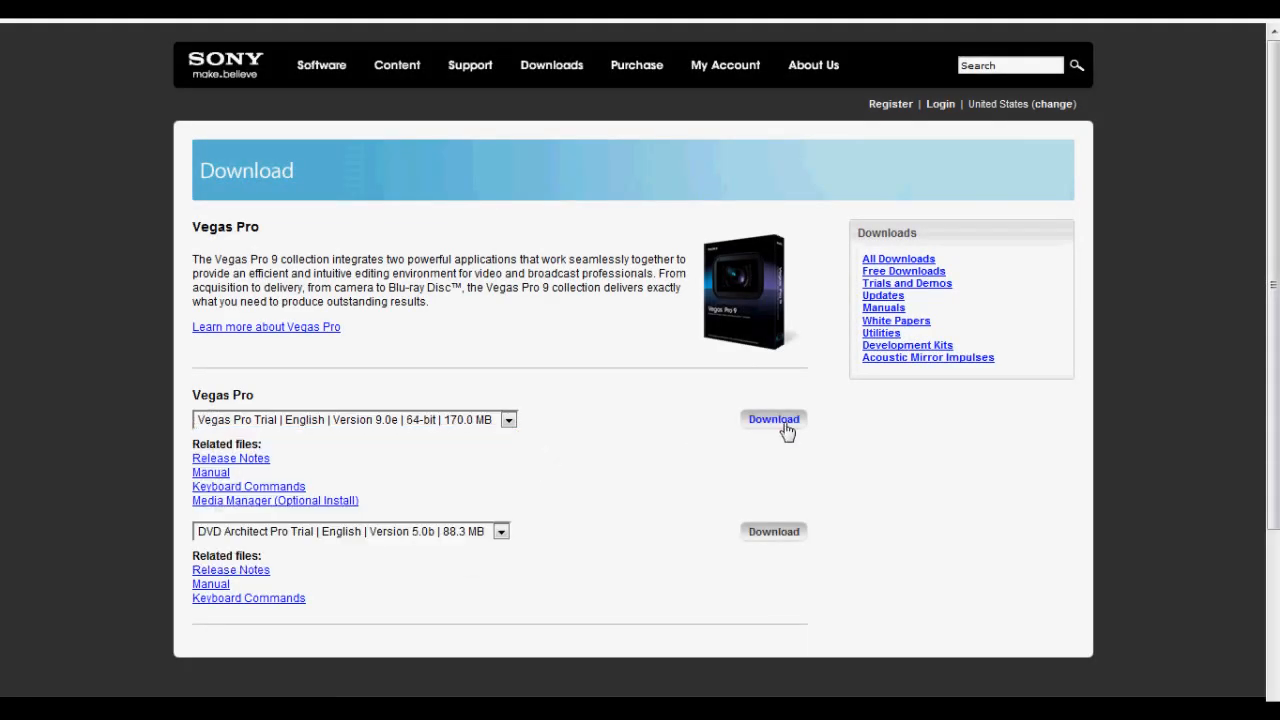
Step: Save the English 64-bit Vegas Pro 9.0e trial installer and return to the Sony page
left_click(773, 419)
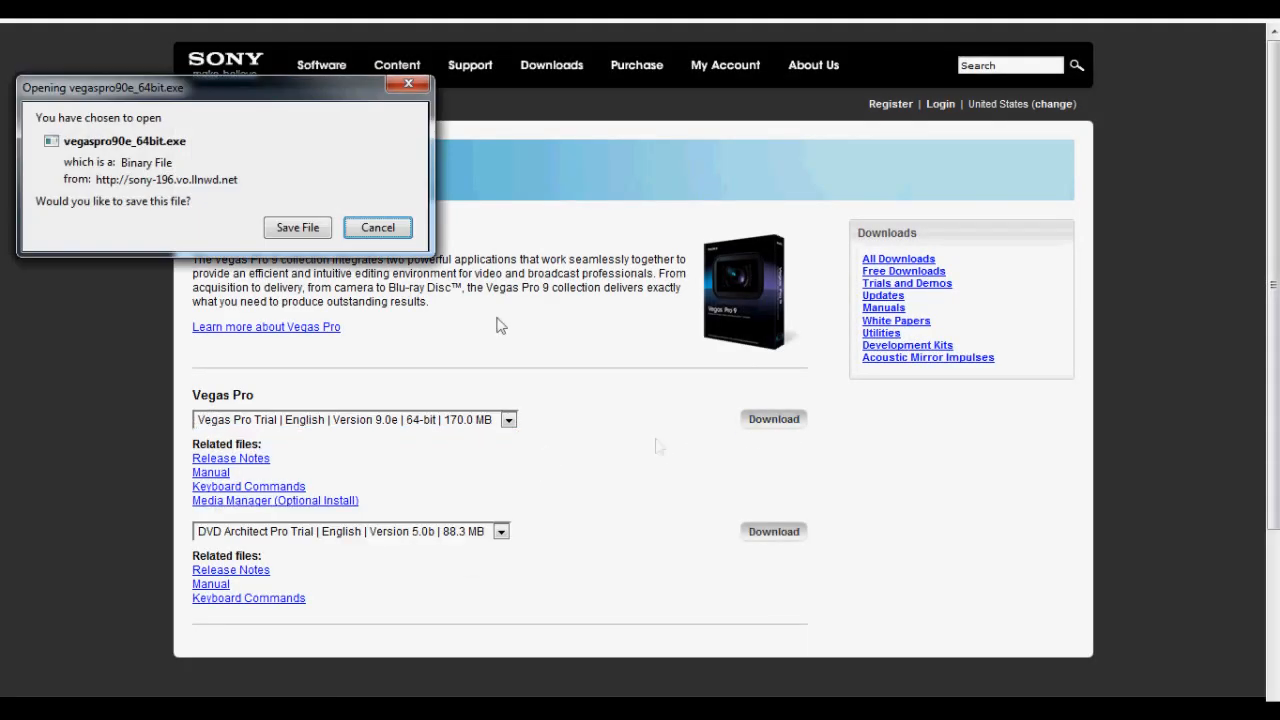
left_click(297, 227)
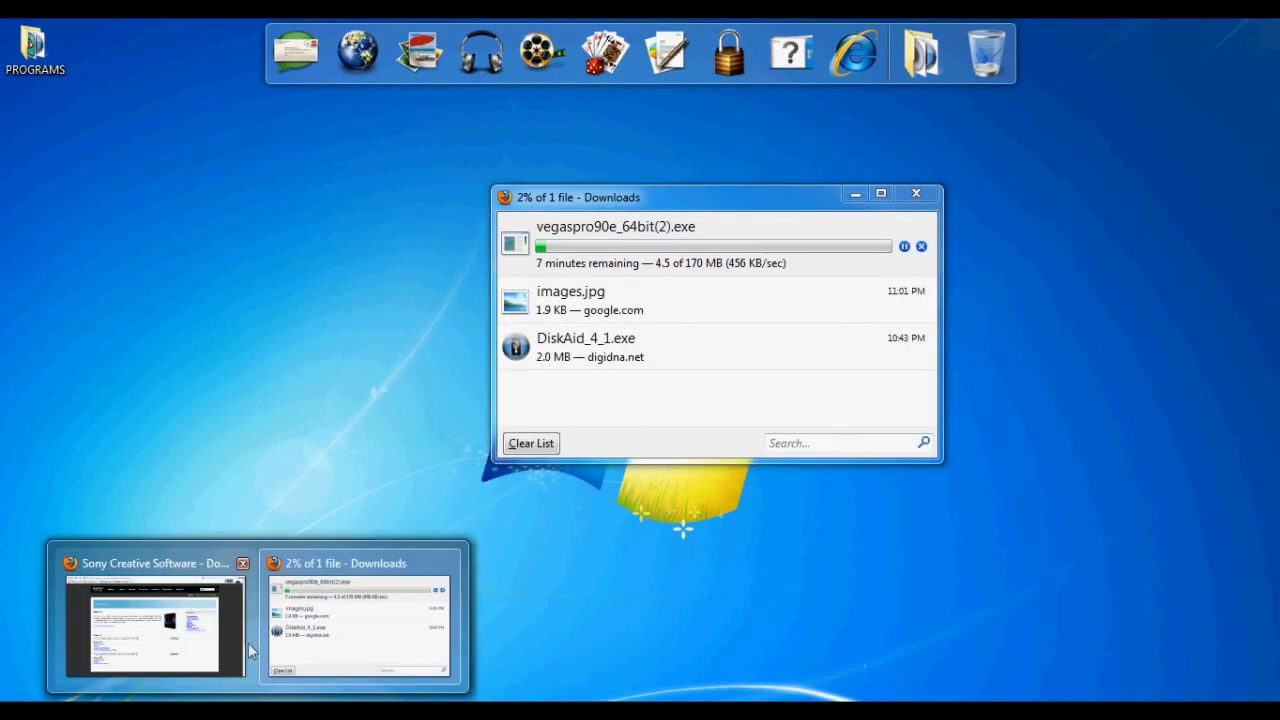
left_click(155, 625)
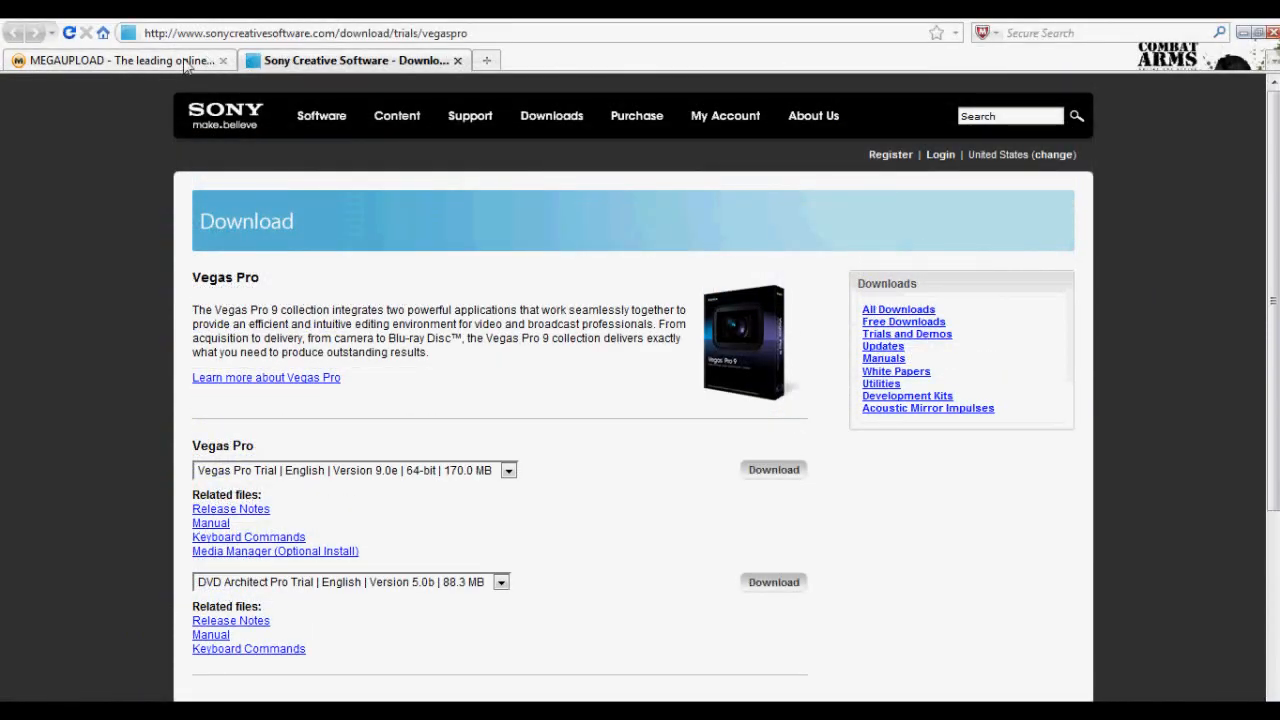
Step: Enter the captcha code 'zv' on Megaupload to request Keygen.exe
left_click(115, 60)
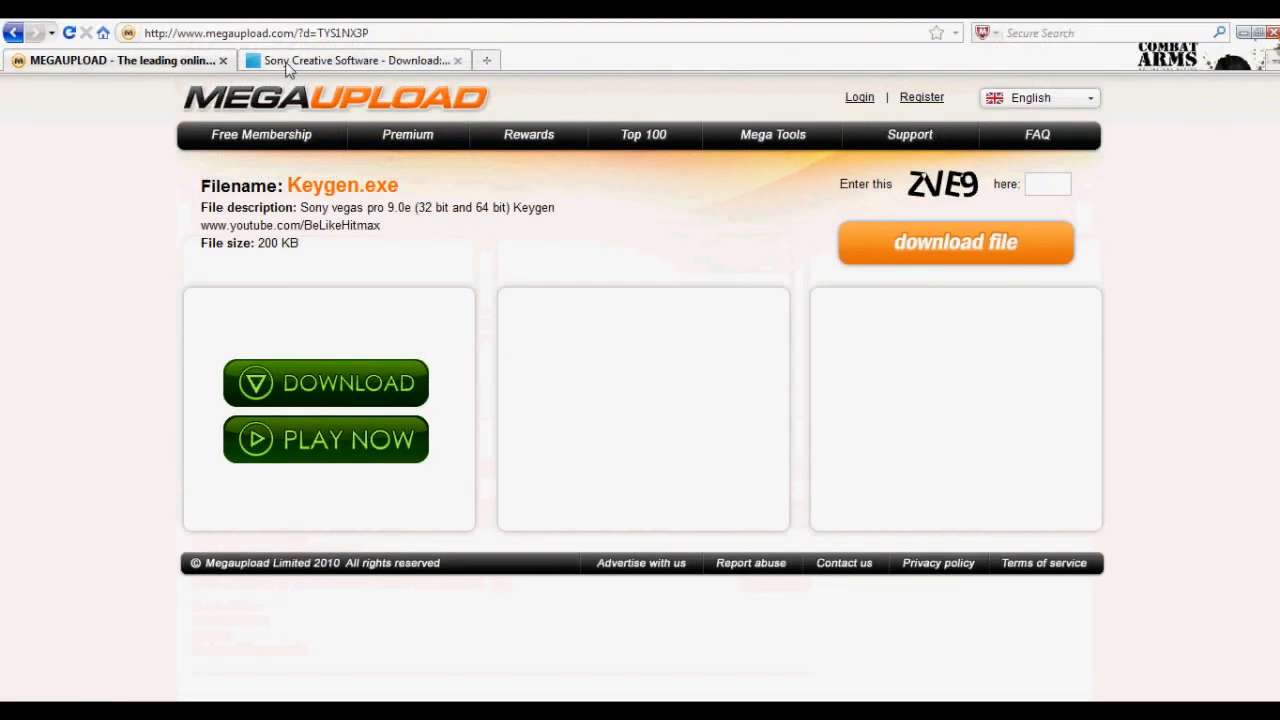
mouse_move(355, 60)
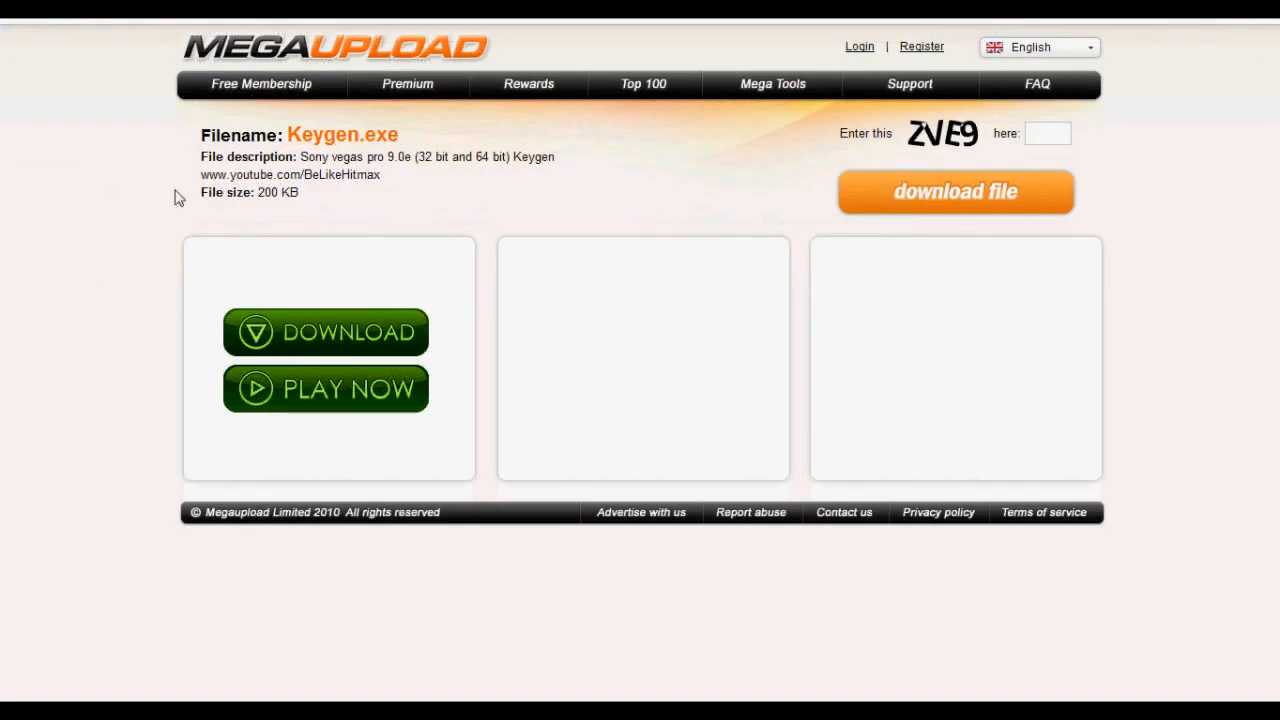
left_click(1047, 133)
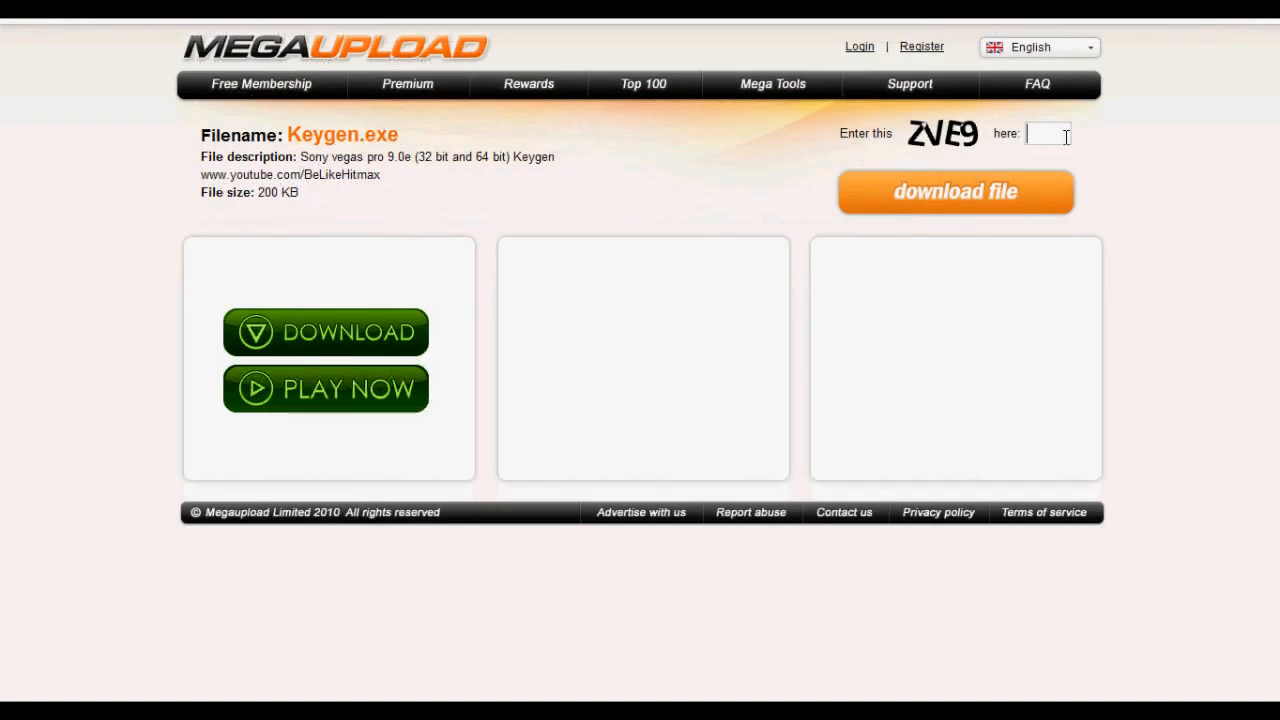
type("z")
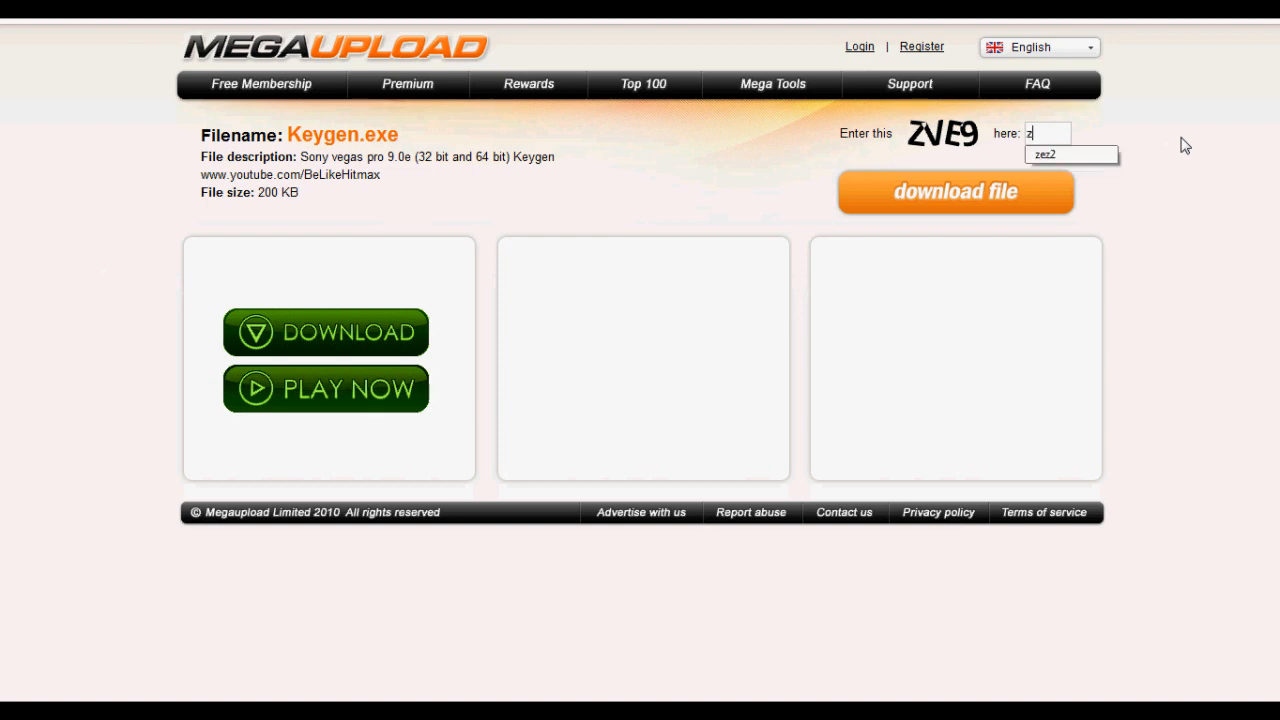
type("ve9")
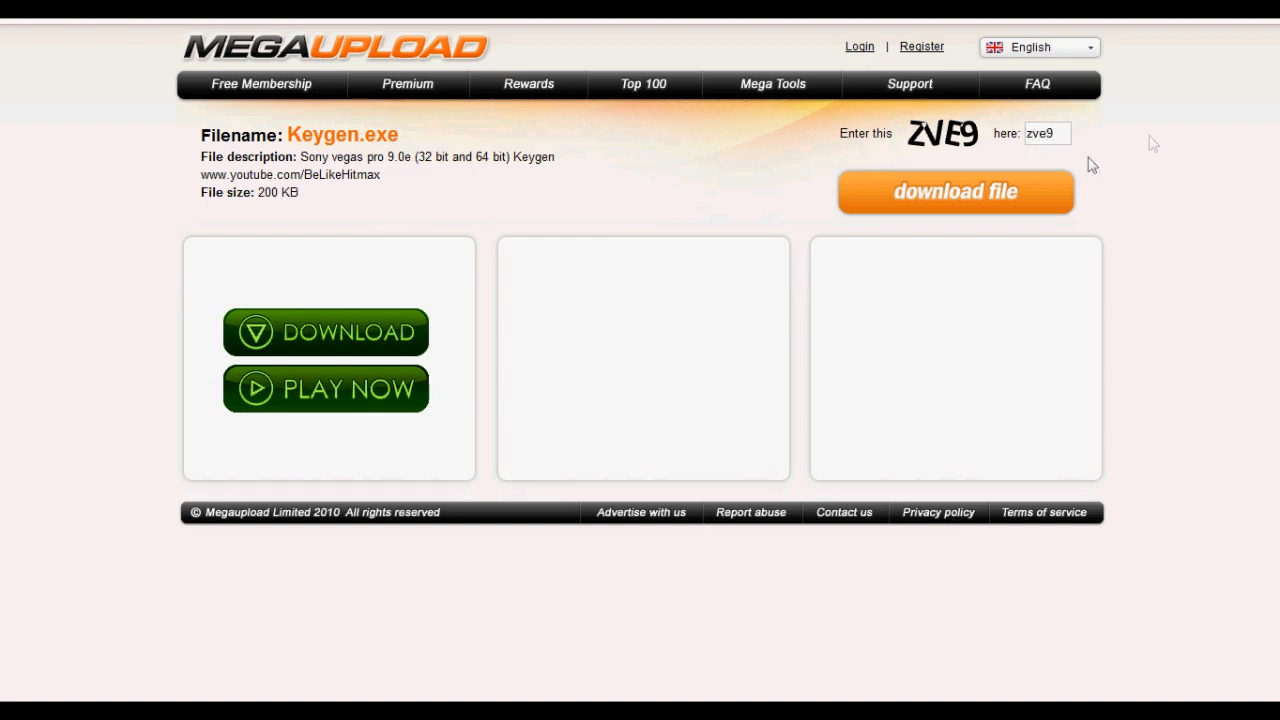
left_click(954, 191)
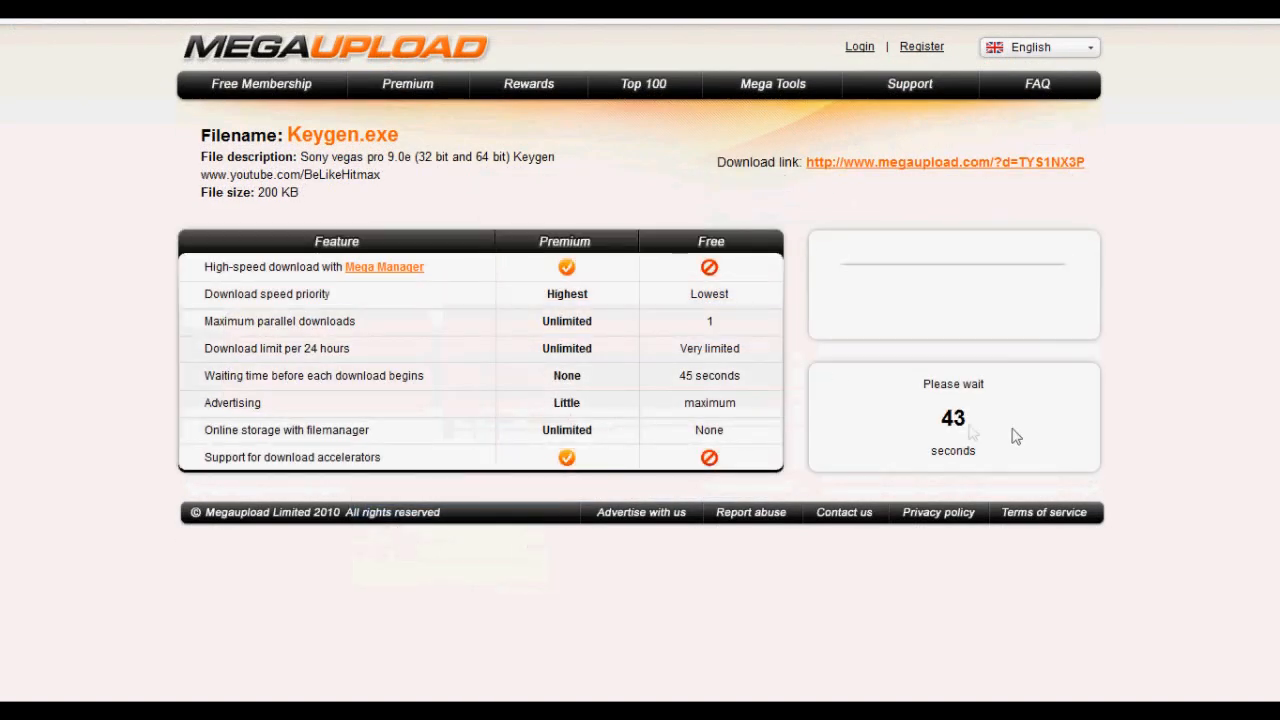
mouse_move(940, 410)
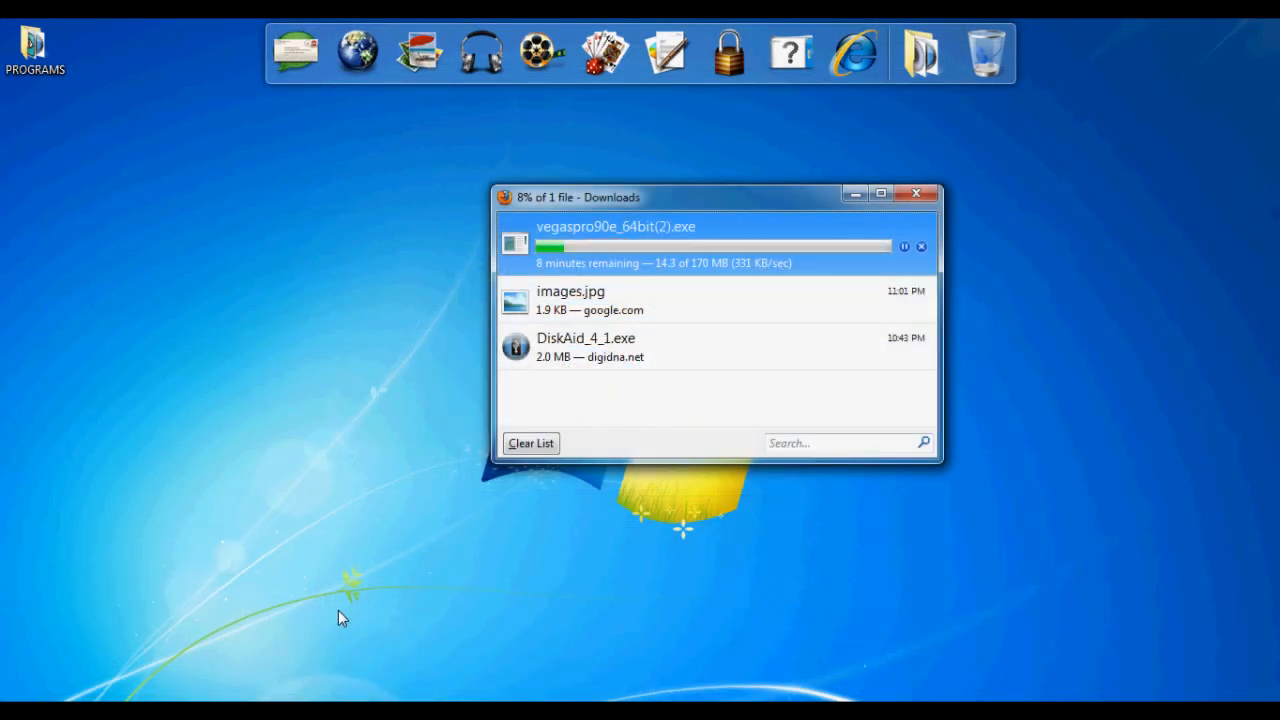
mouse_move(363, 584)
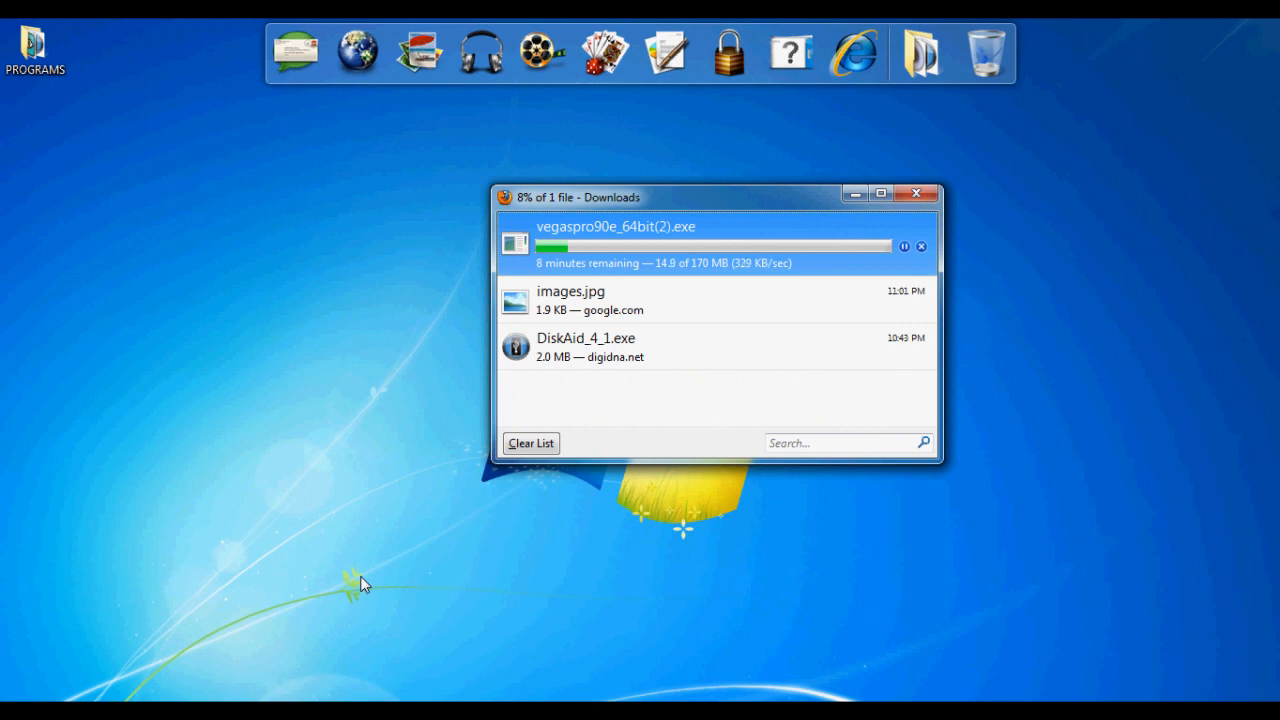
mouse_move(441, 333)
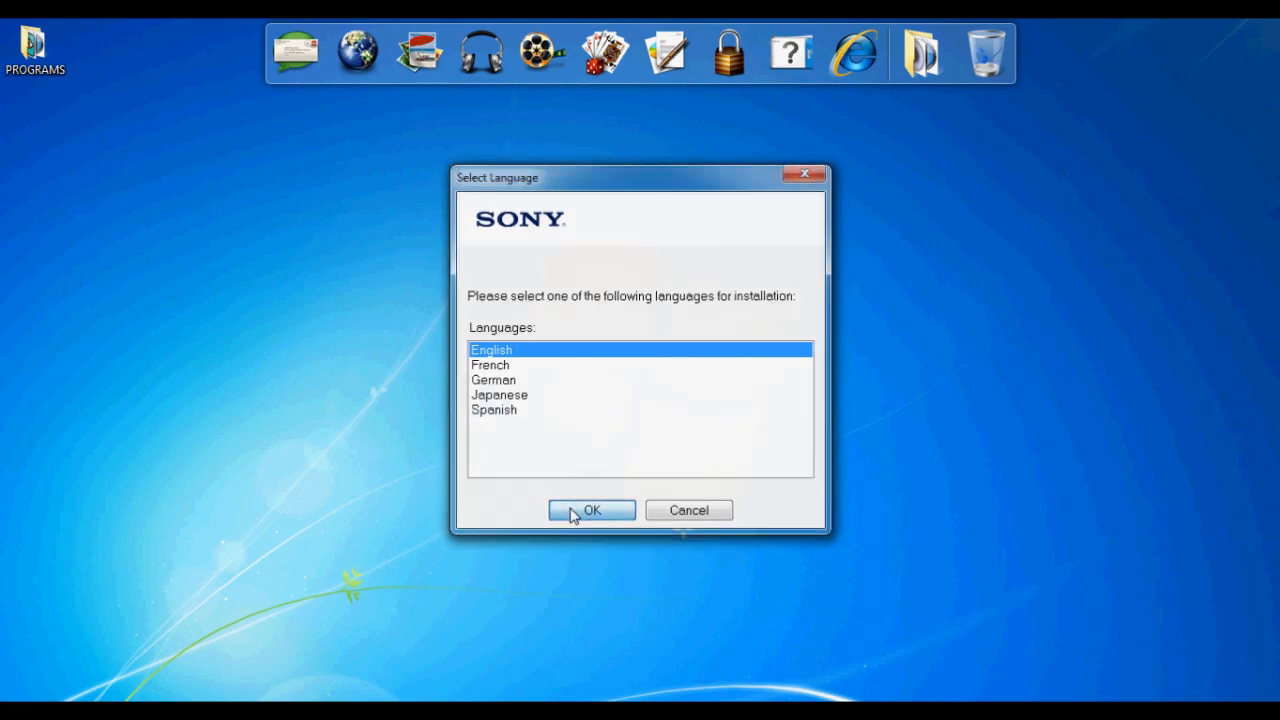
Step: Choose English, keep the default Program Files path, and add a desktop shortcut
left_click(591, 510)
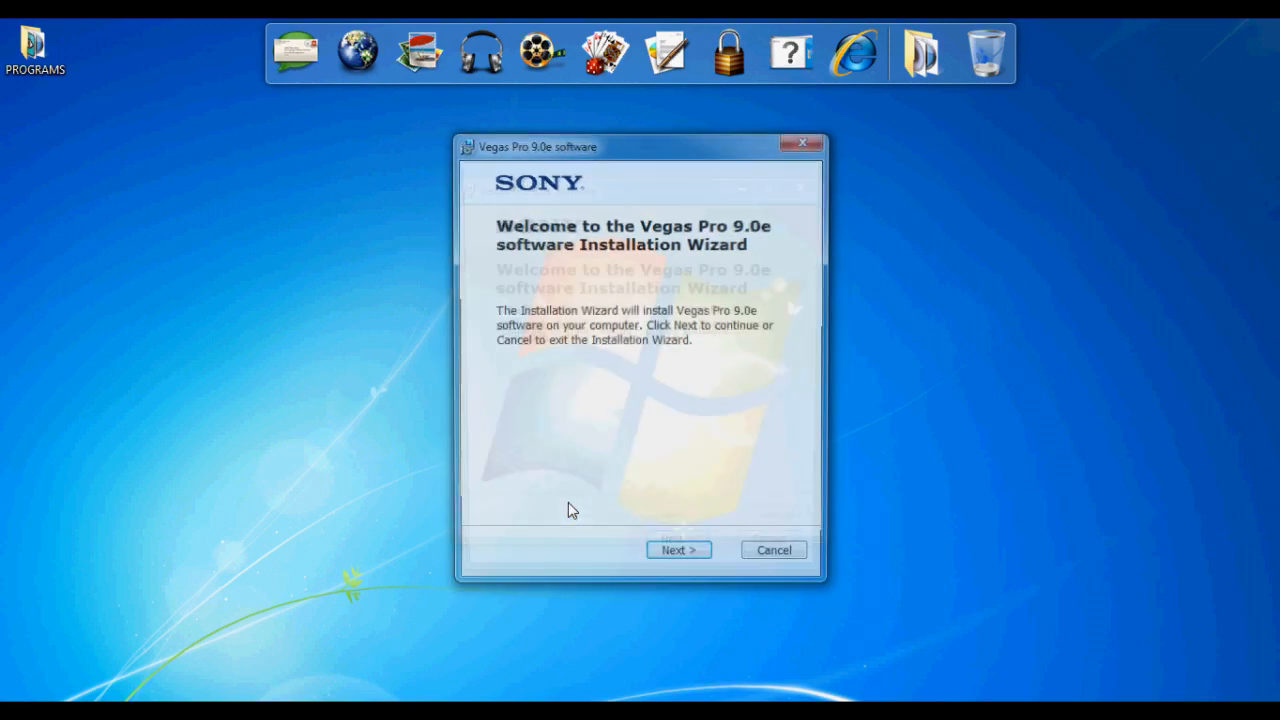
left_click(678, 549)
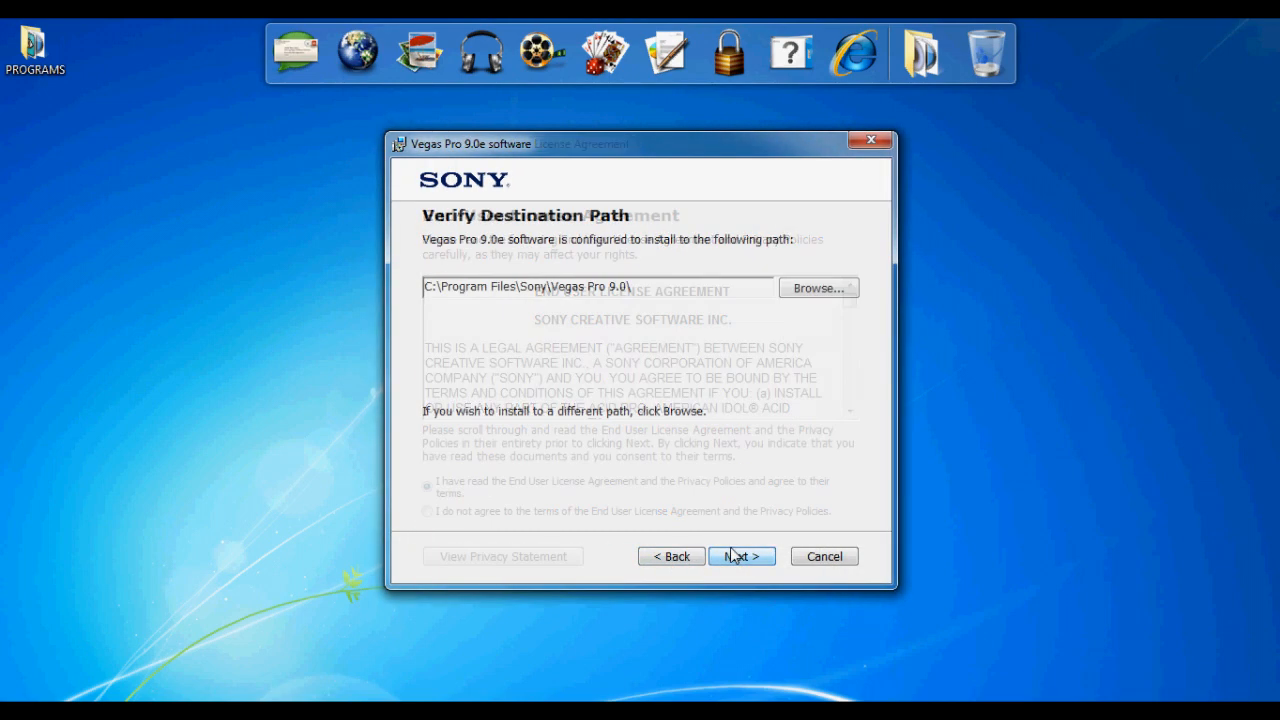
left_click(741, 556)
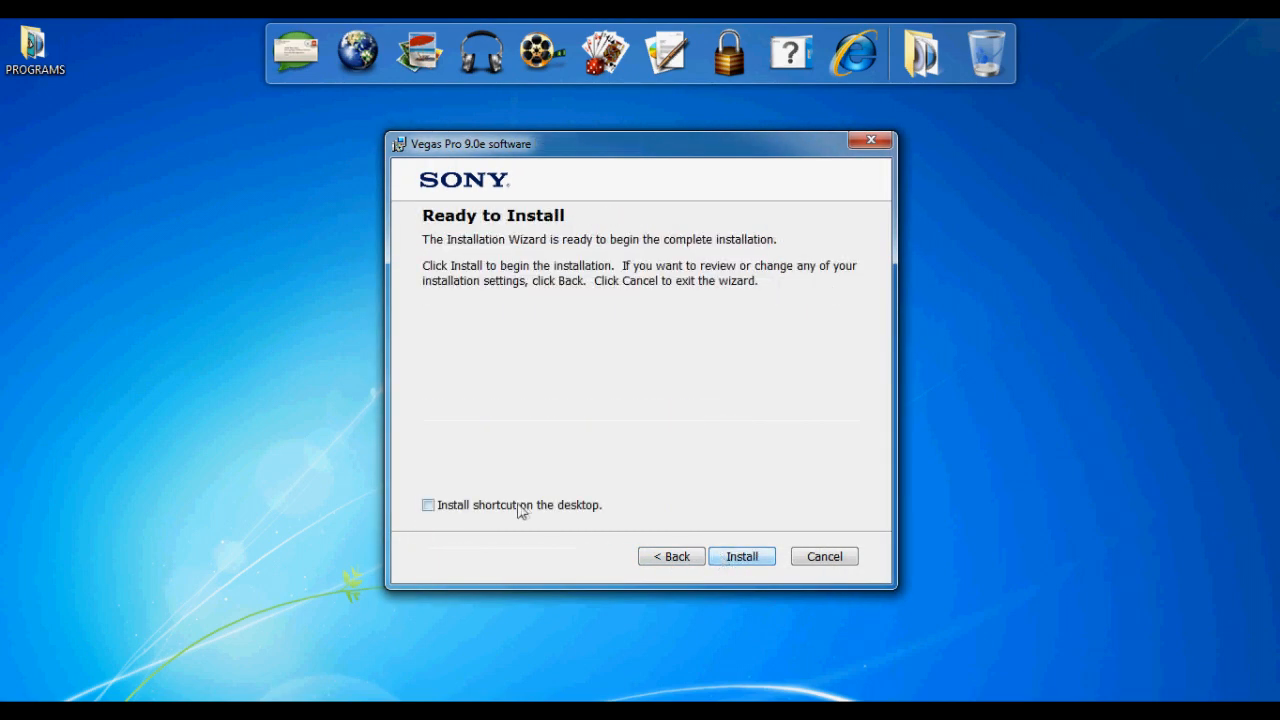
left_click(741, 556)
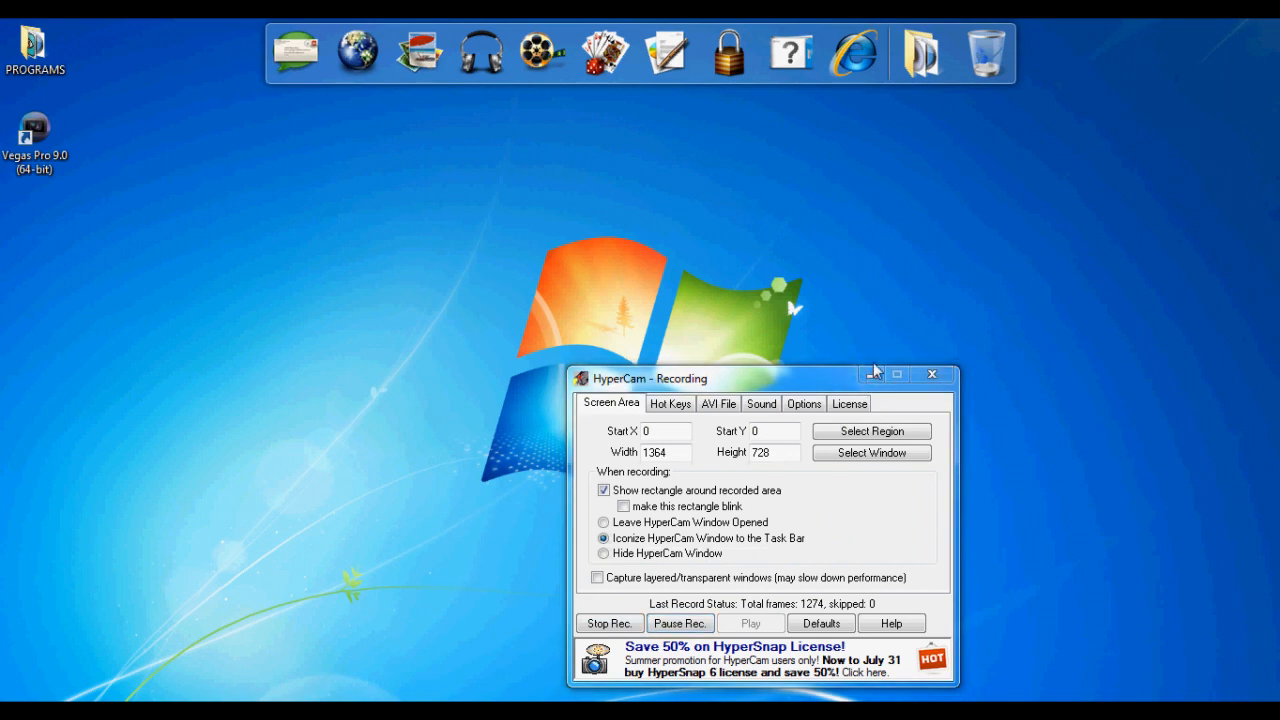
Step: Drag the Vegas Pro 9.0 (64-bit) icon from the top-left to mid-desktop
left_click(931, 374)
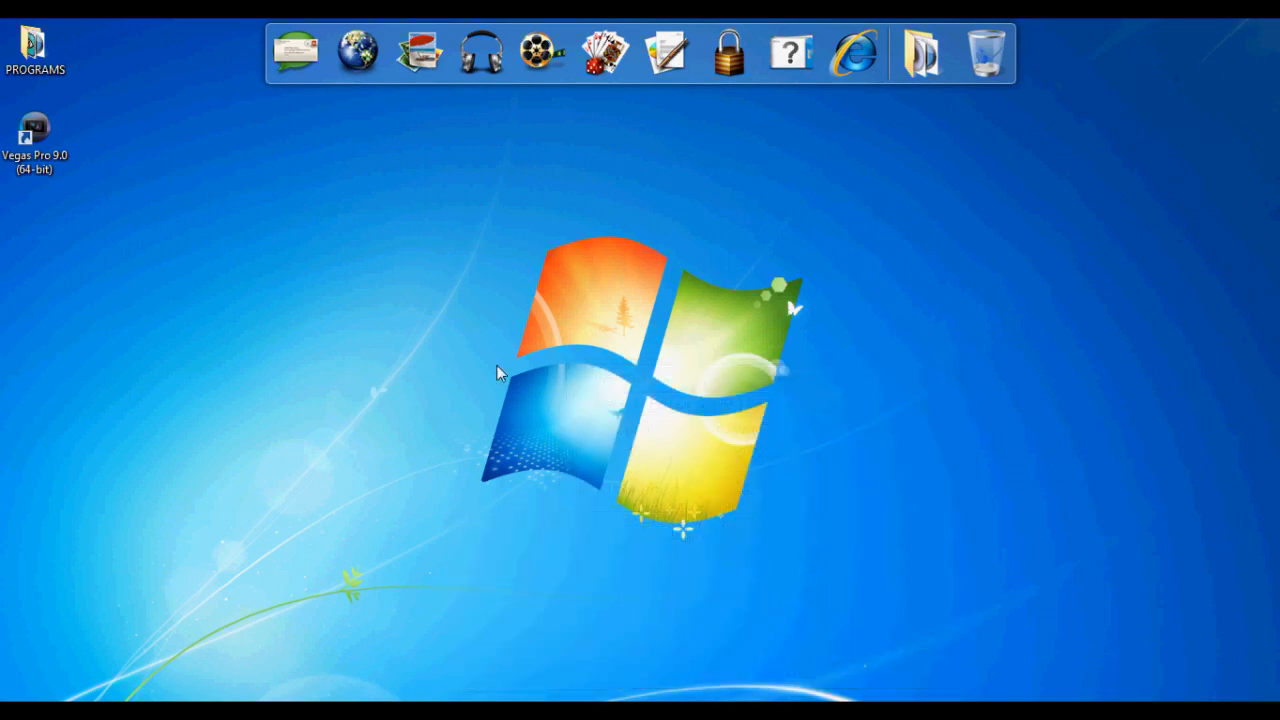
mouse_move(485, 360)
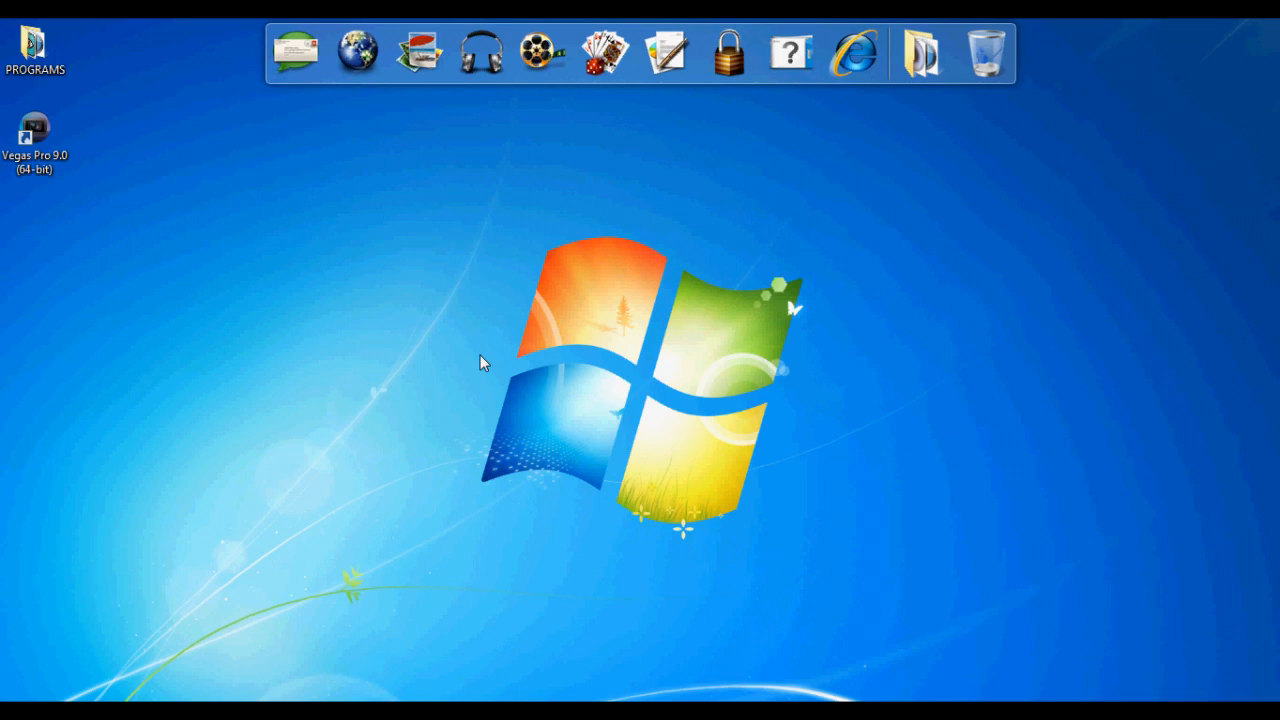
mouse_move(205, 248)
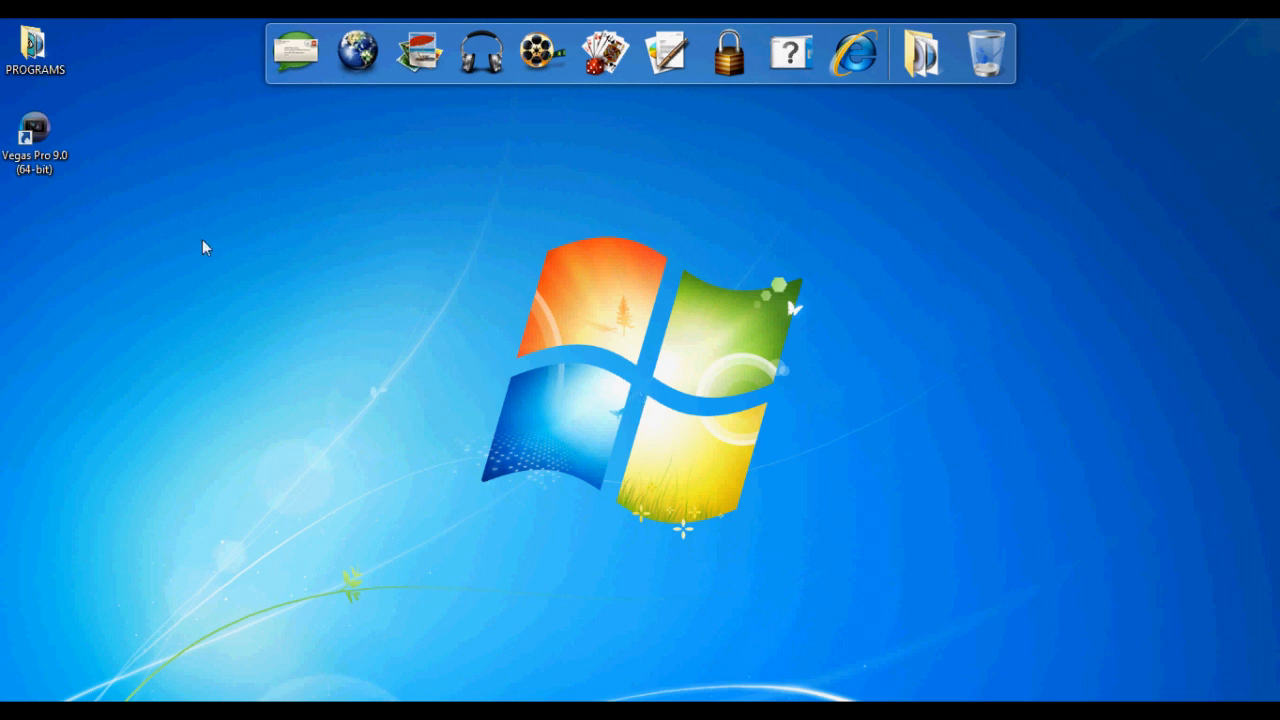
left_click_drag(35, 135, 518, 245)
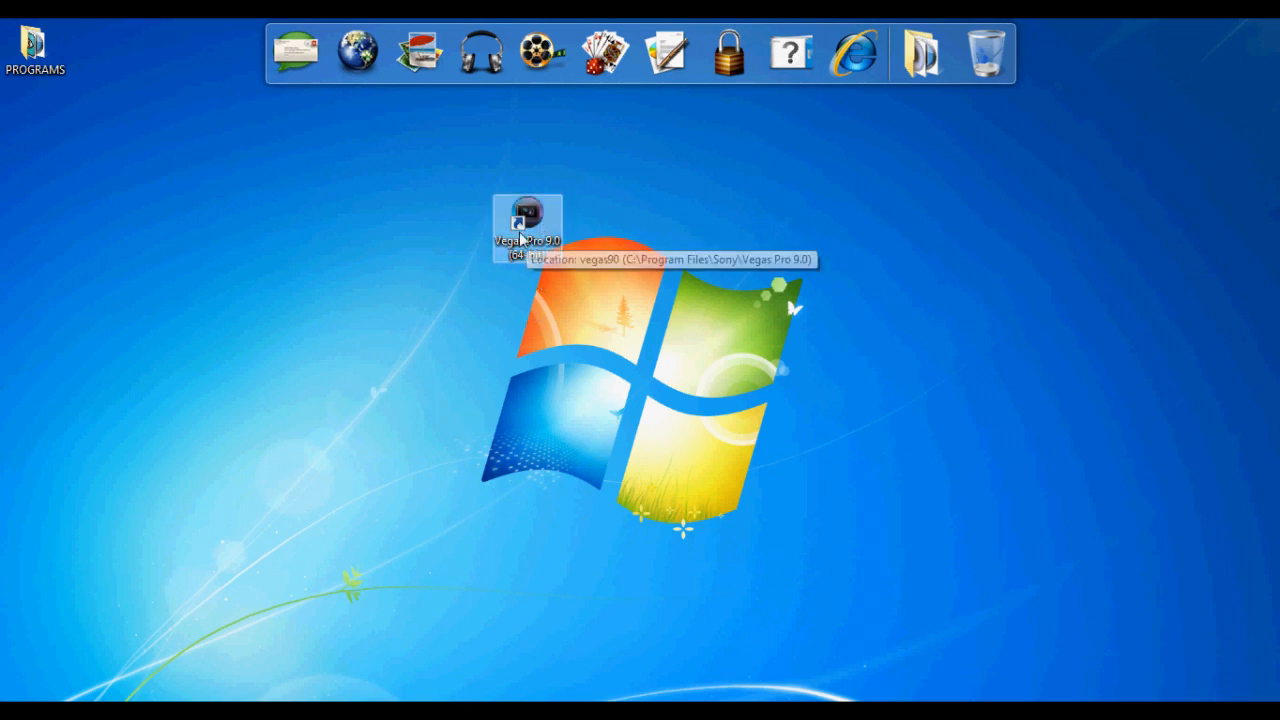
mouse_move(597, 280)
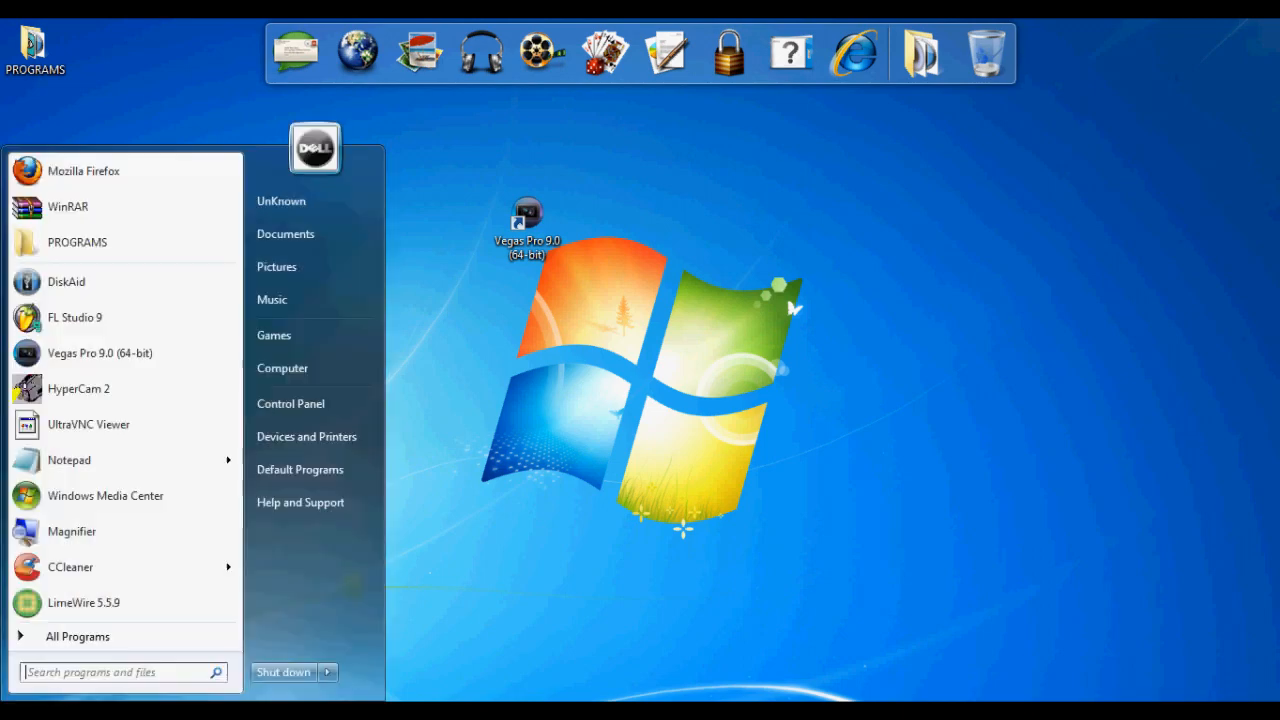
Step: Close the Start menu, open the desktop PROGRAMS folder, and scroll its file list
left_click(35, 45)
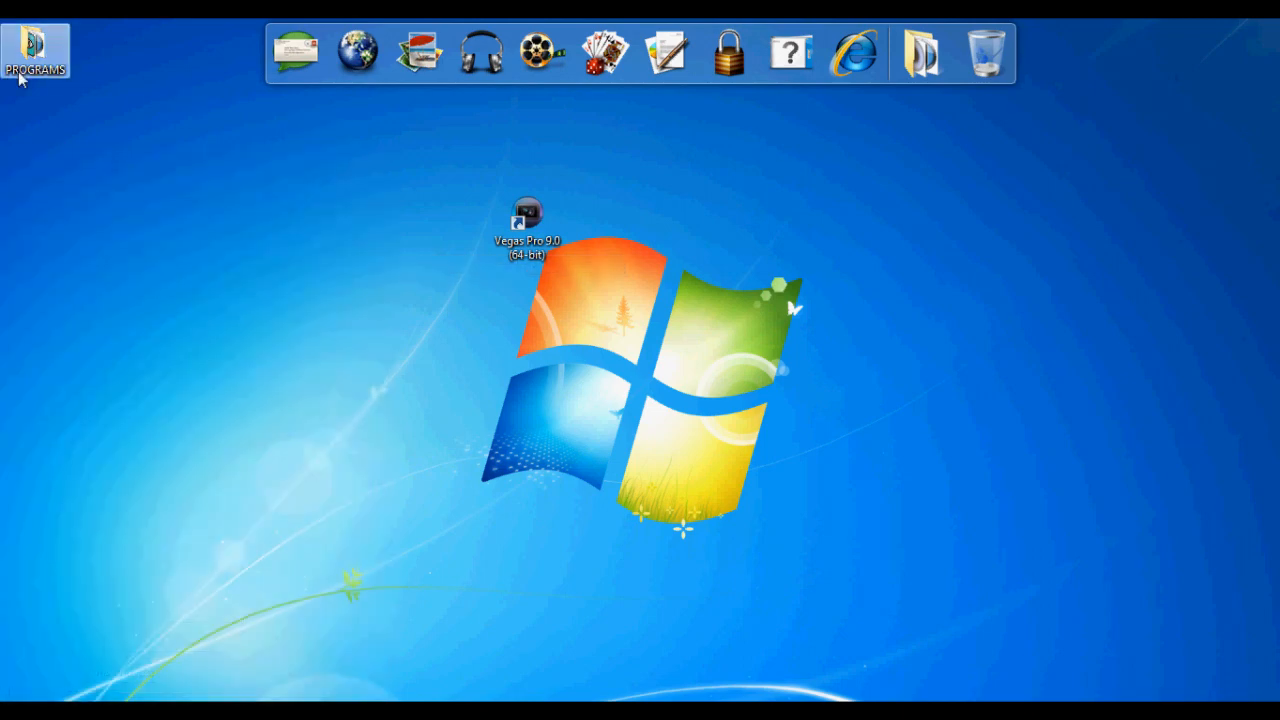
double_click(36, 50)
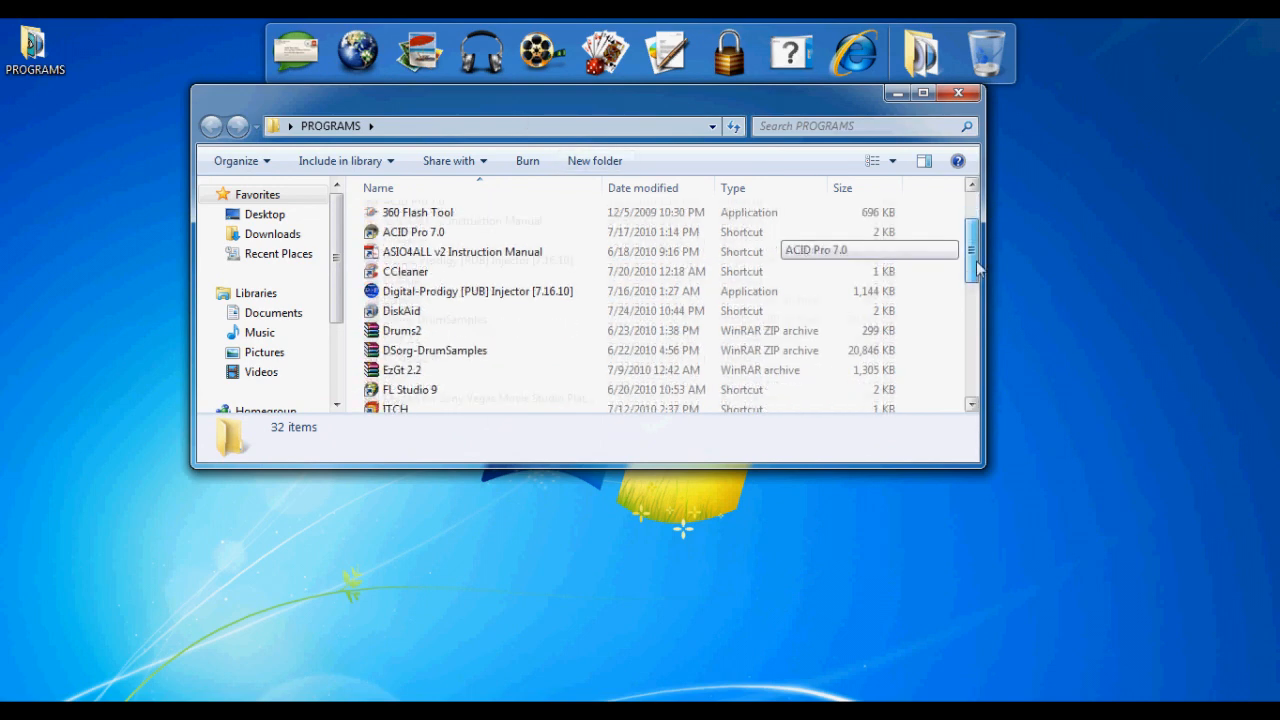
scroll("down", 3)
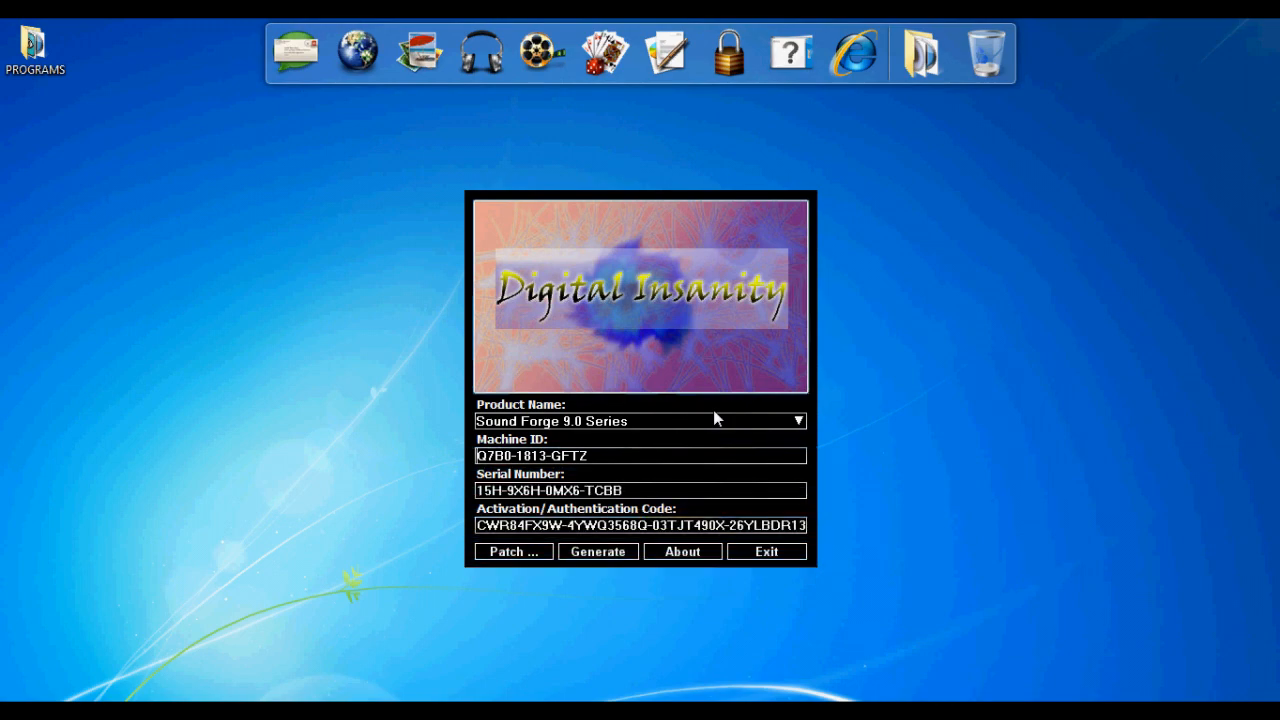
Step: Move the keygen window aside and select Vegas Pro 9.0 (32 and 64 bit) Series
left_click_drag(640, 200, 740, 125)
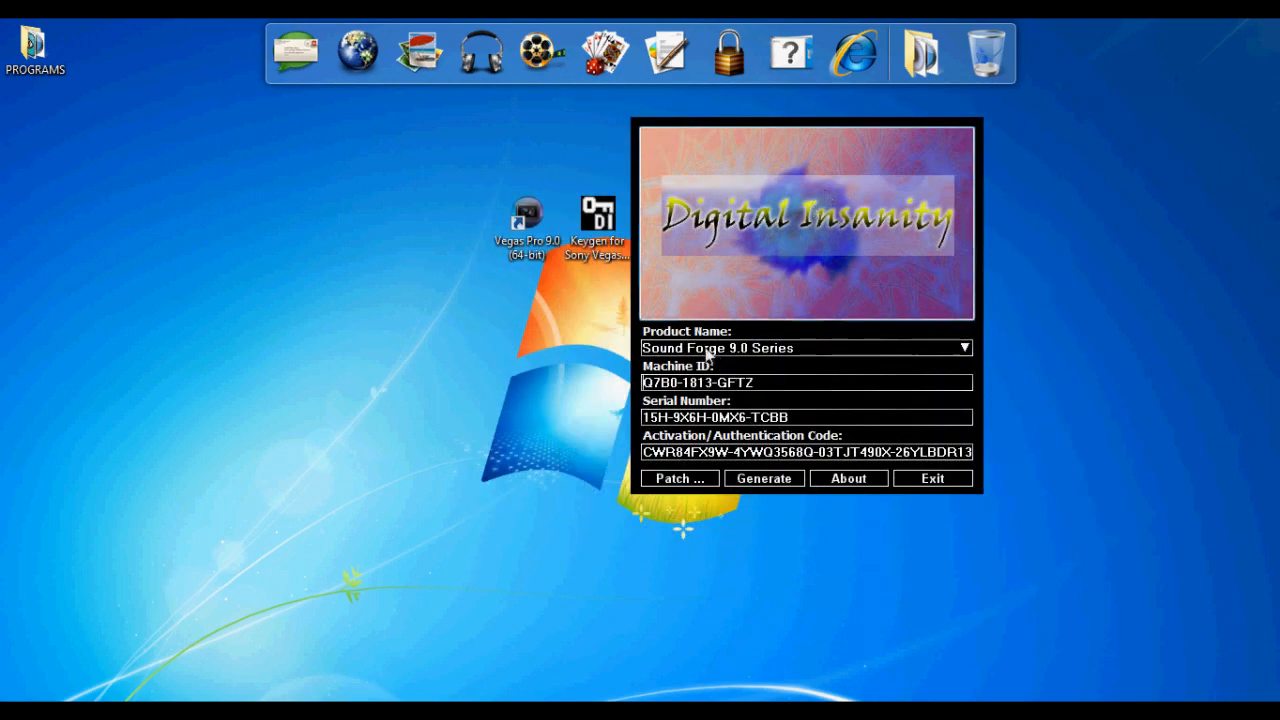
left_click(963, 348)
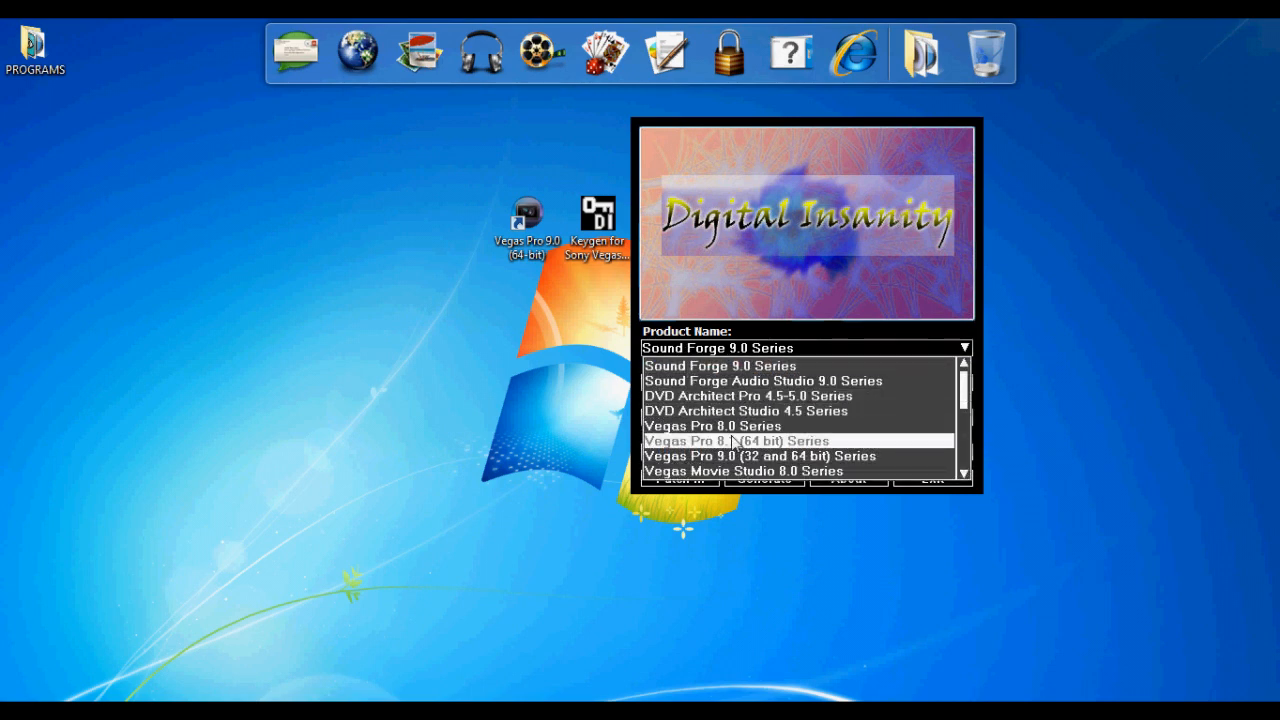
left_click(758, 456)
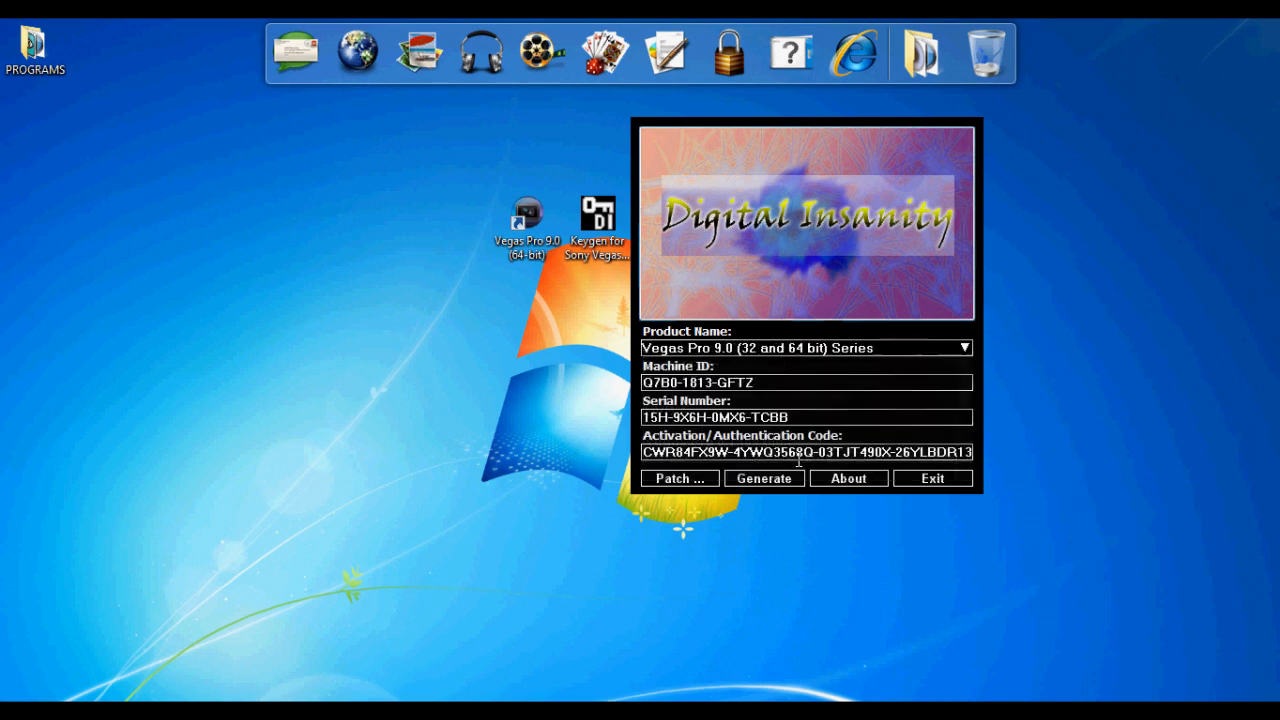
Step: Generate a fresh serial number and activation code several times
left_click(763, 478)
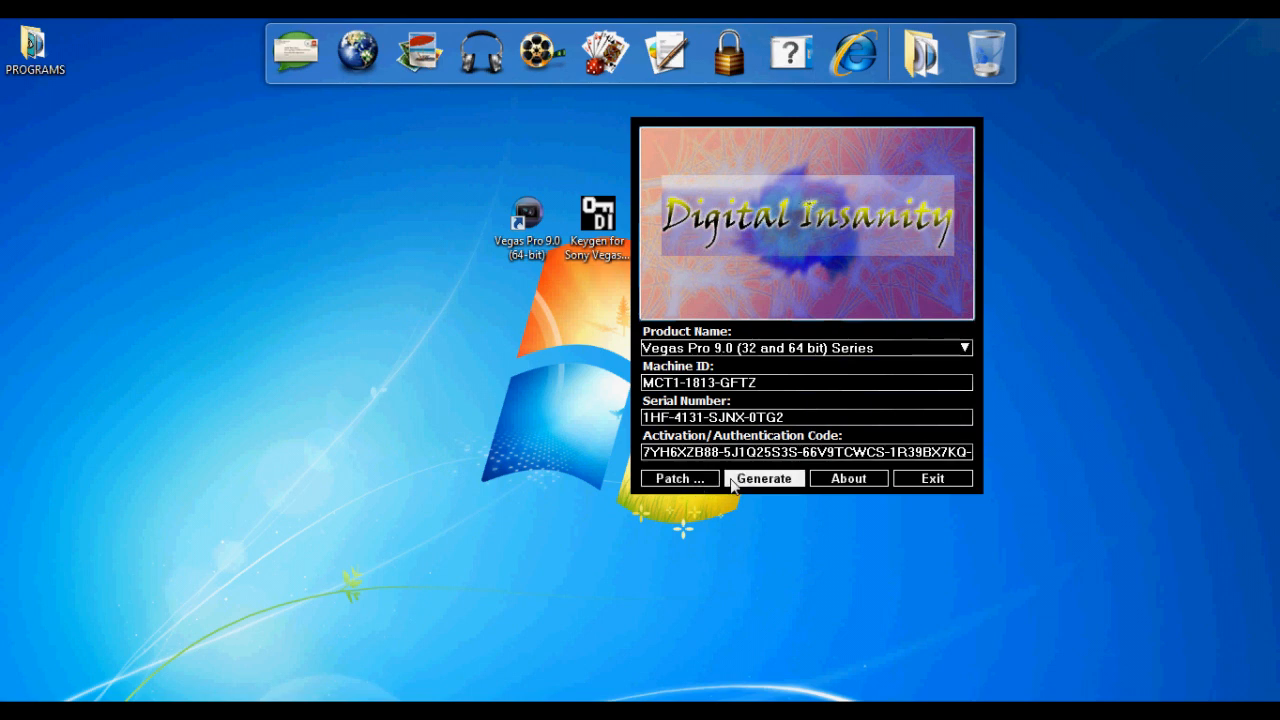
left_click(764, 478)
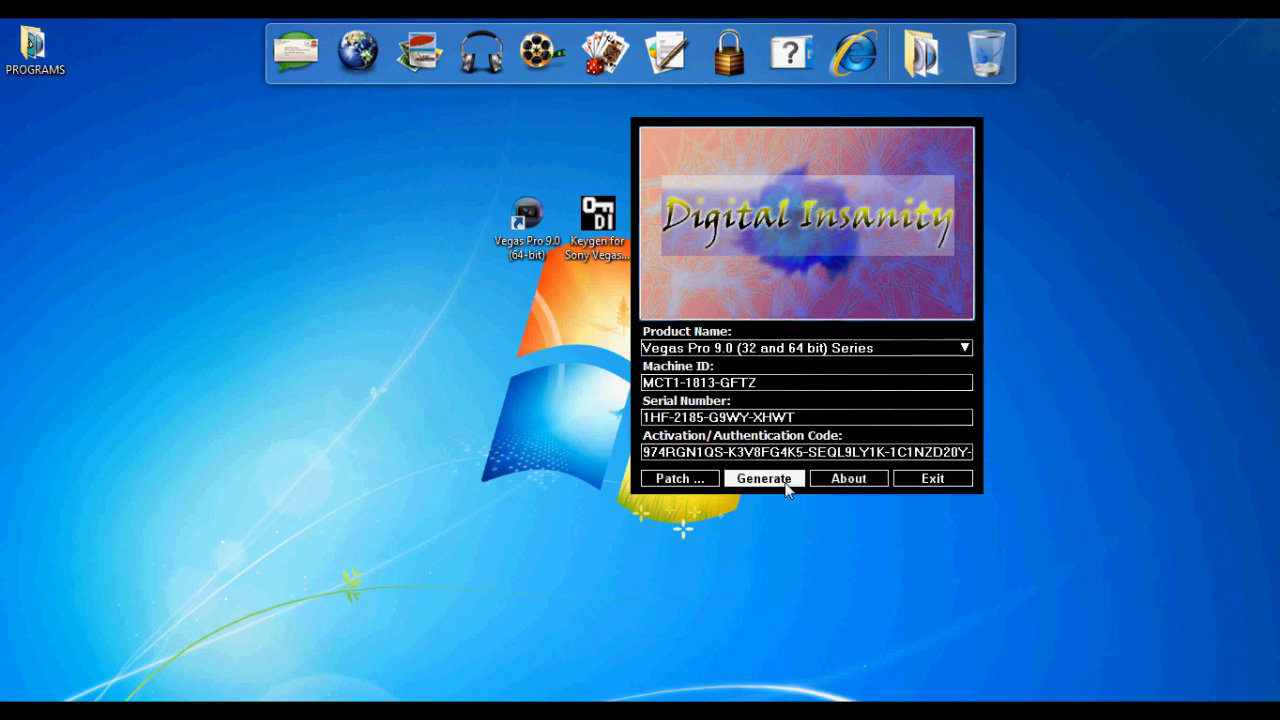
left_click(764, 478)
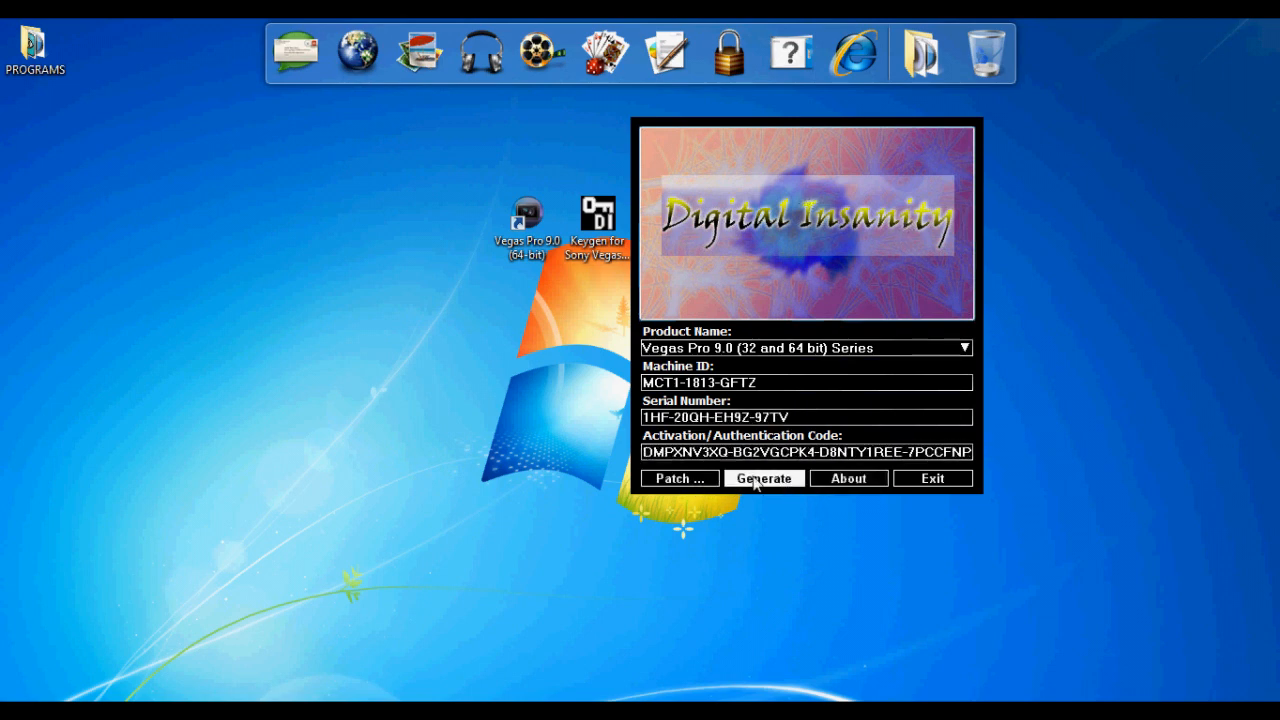
left_click(679, 478)
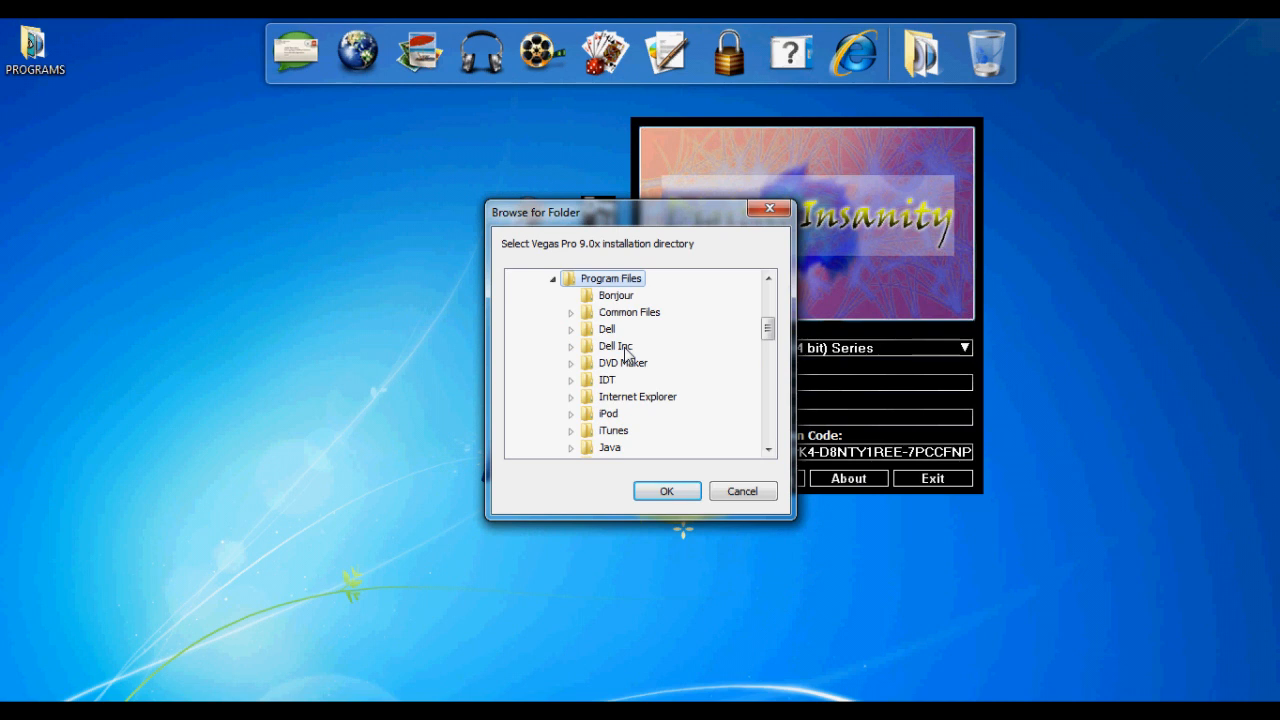
Step: Patch the Sony > Vegas Pro 9.0 folder and dismiss the success message
scroll("down", 3)
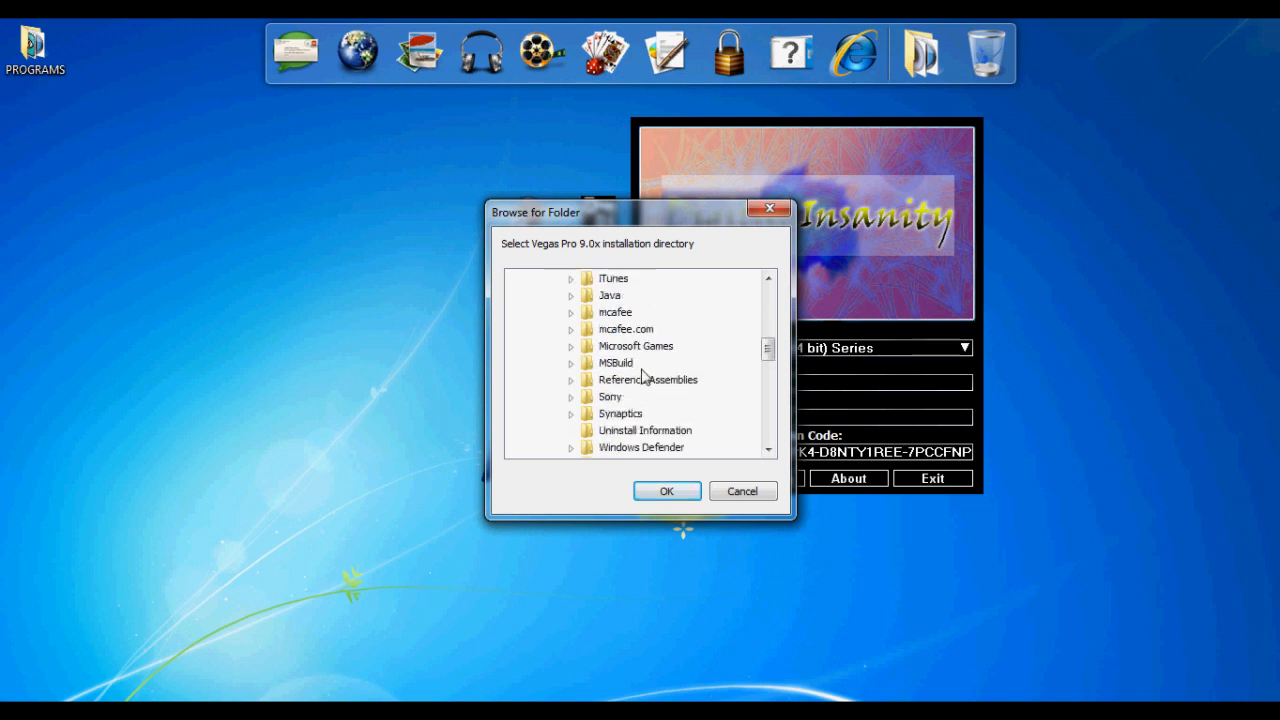
left_click(570, 396)
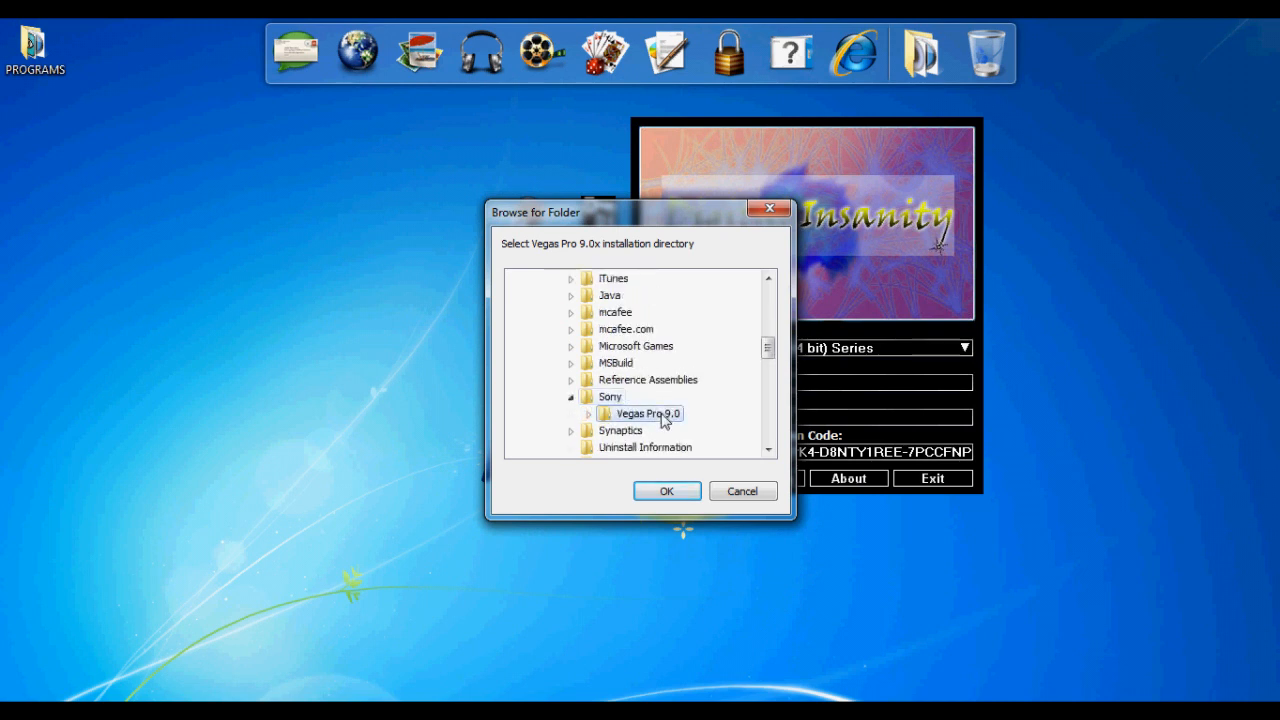
left_click(666, 491)
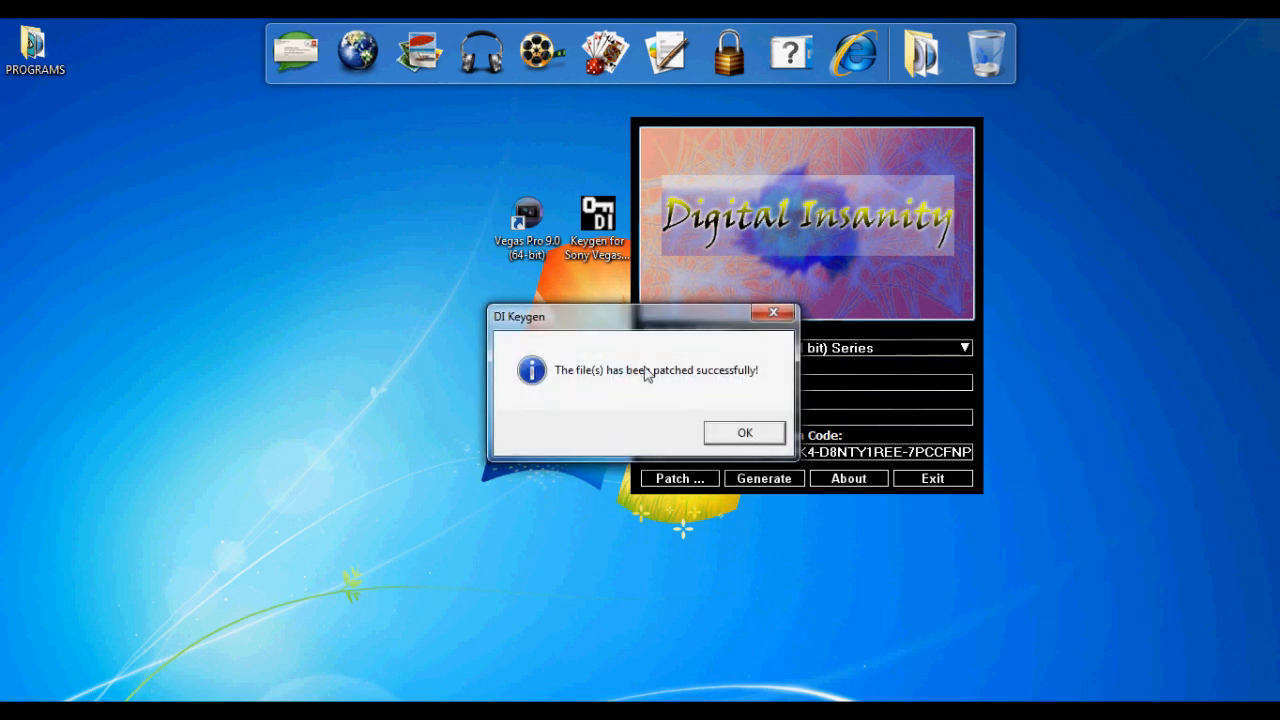
left_click(744, 432)
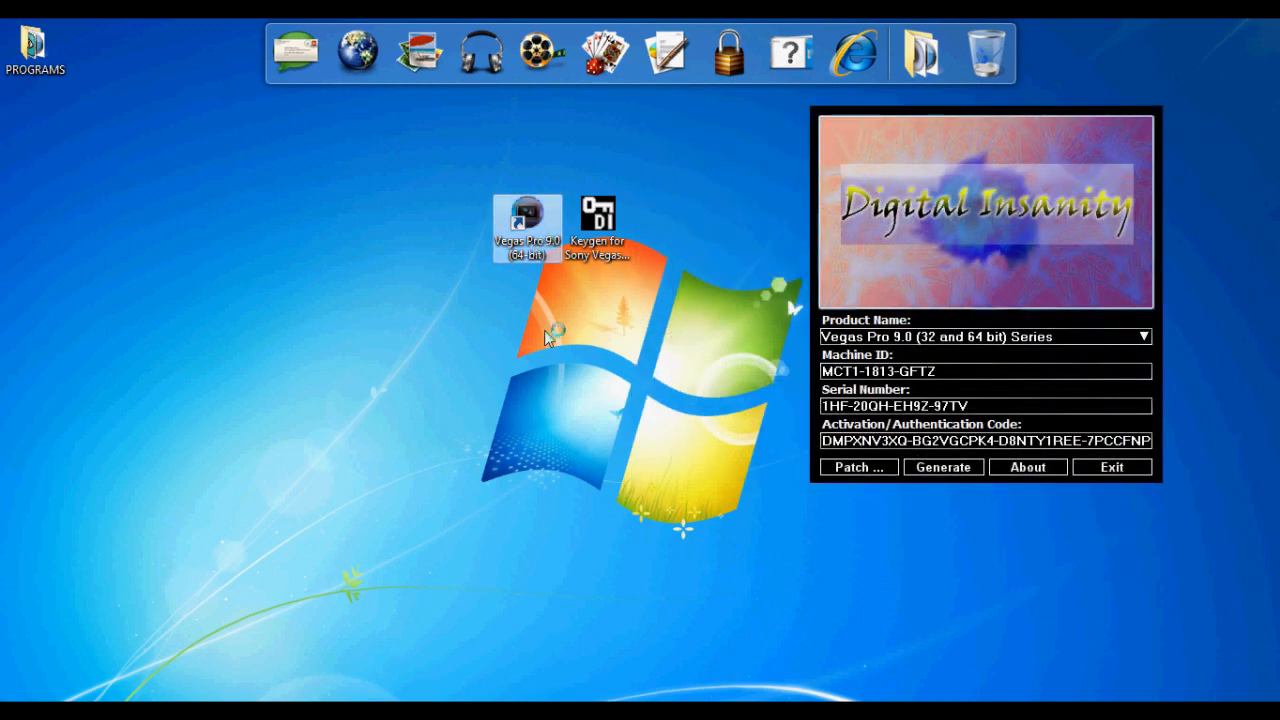
double_click(527, 217)
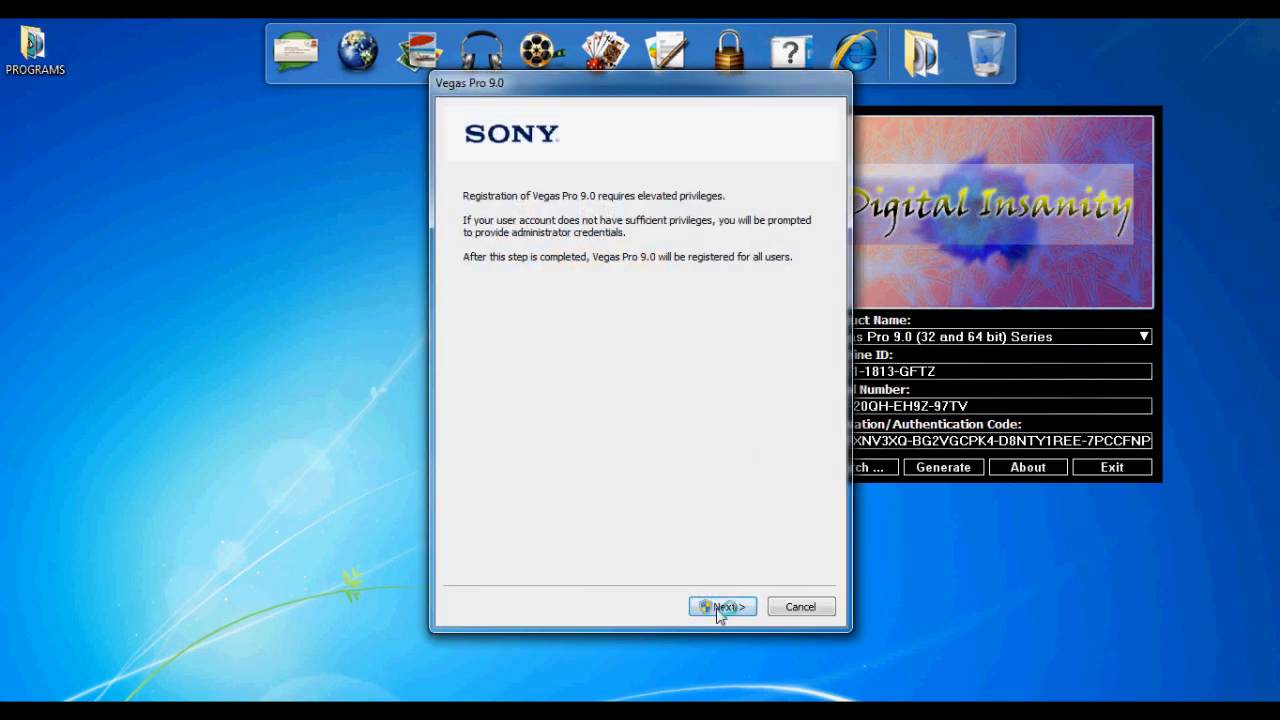
left_click(722, 606)
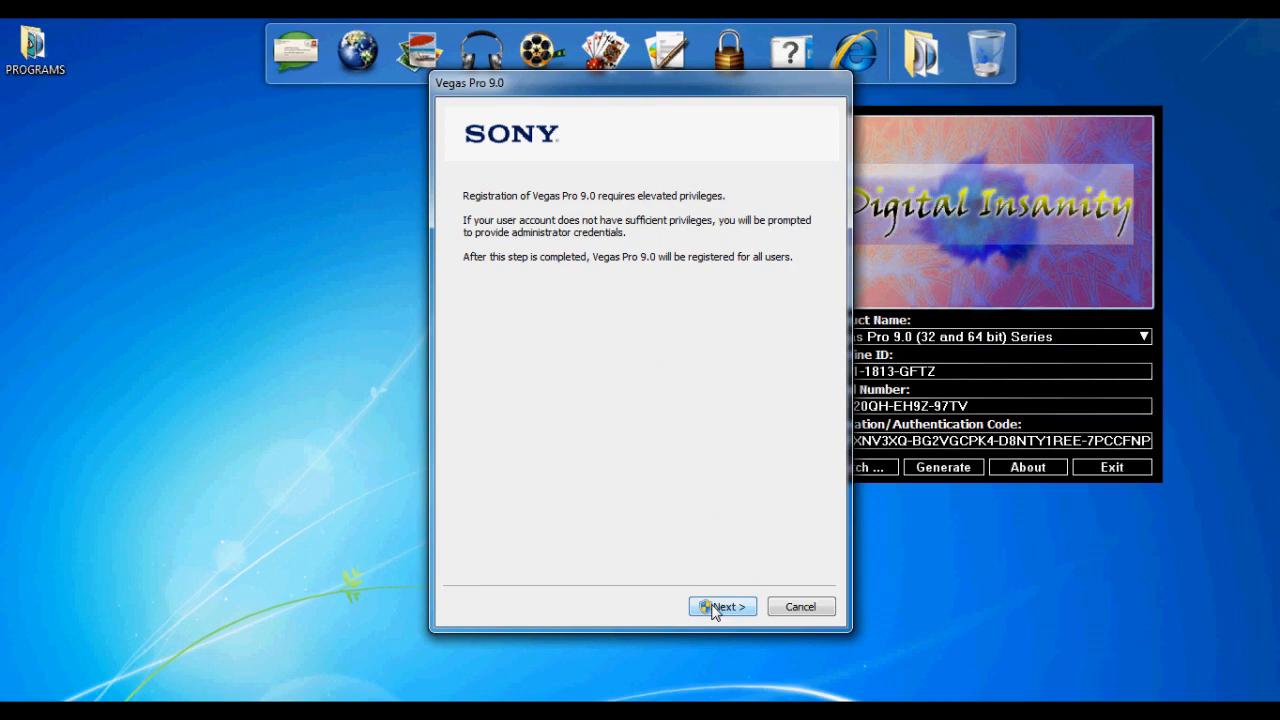
left_click(721, 606)
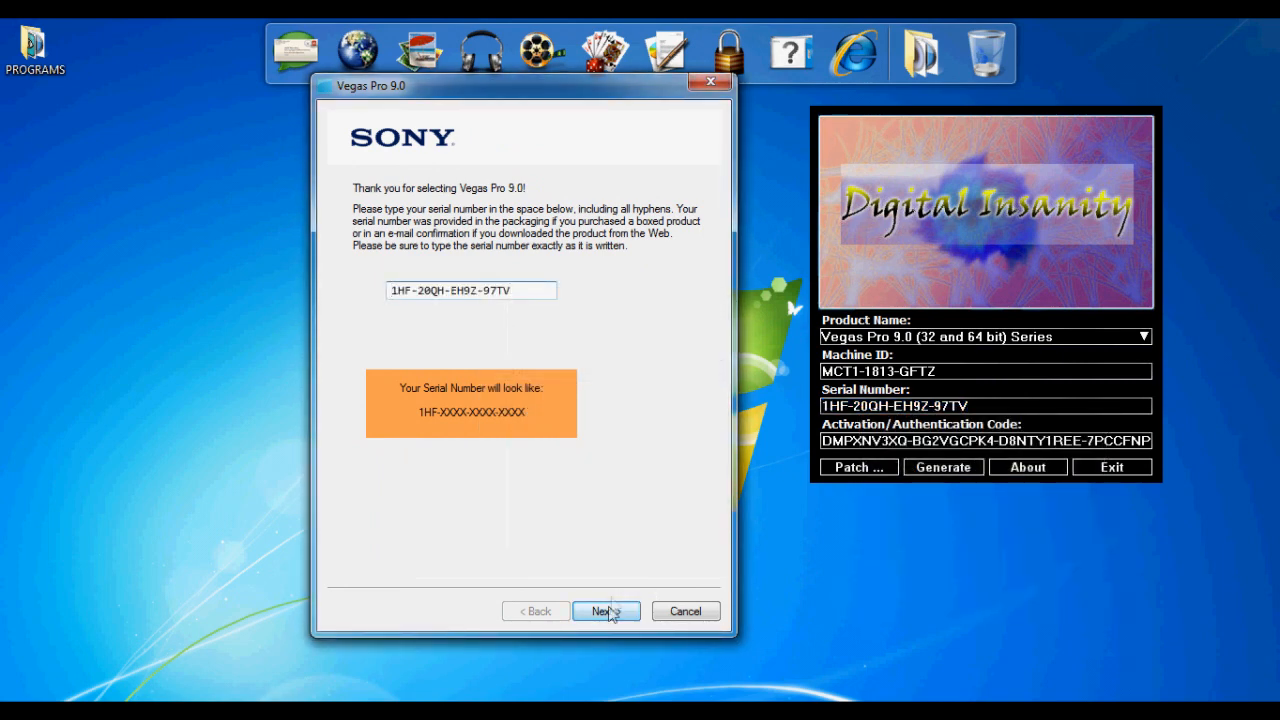
left_click(606, 611)
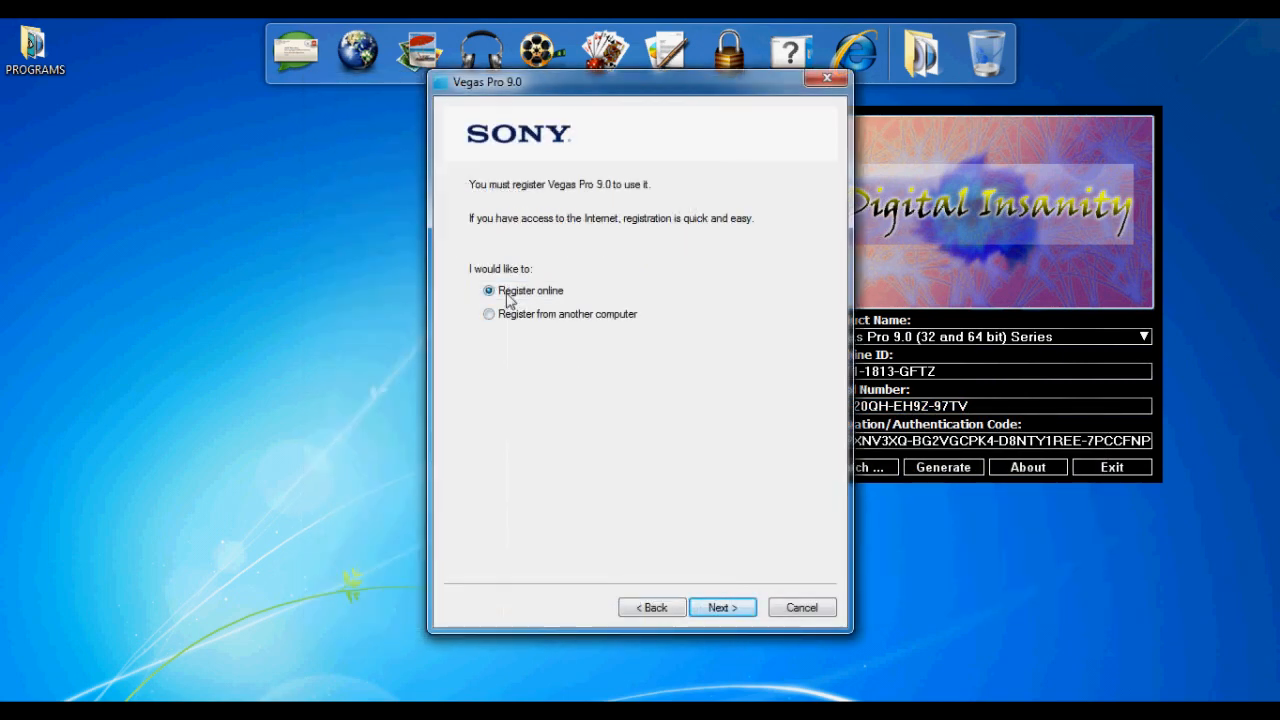
mouse_move(548, 297)
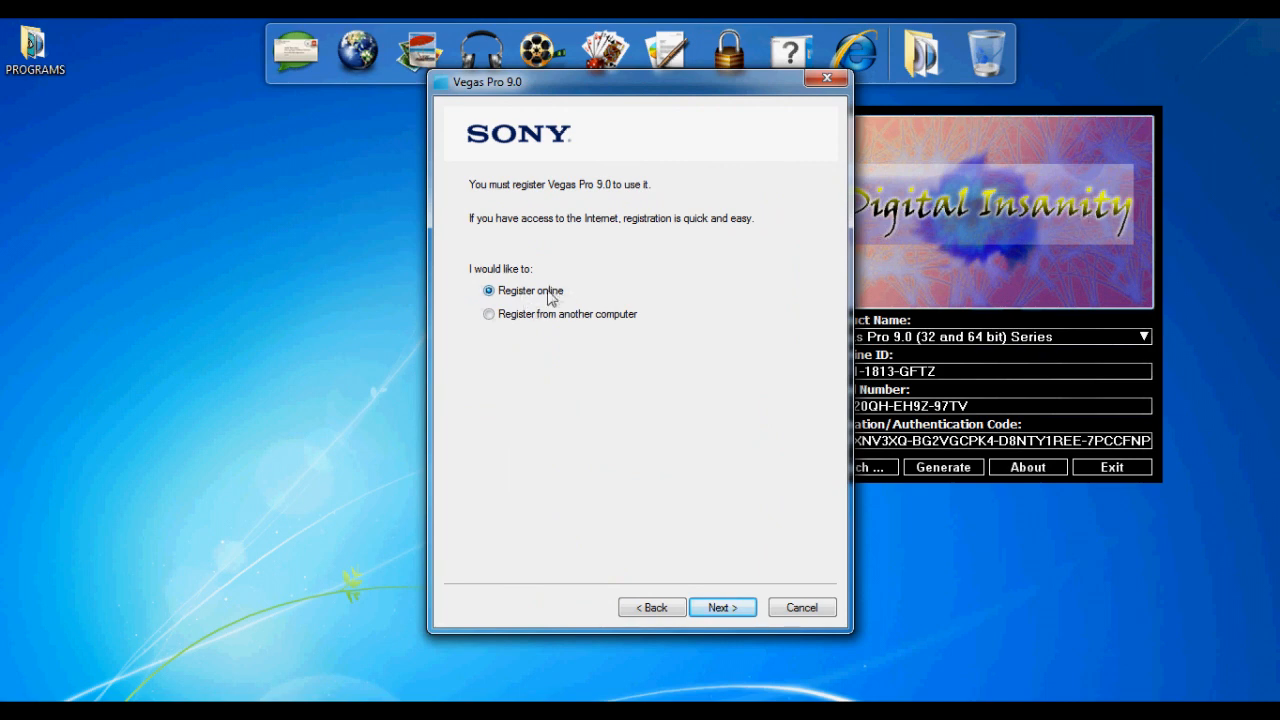
mouse_move(535, 330)
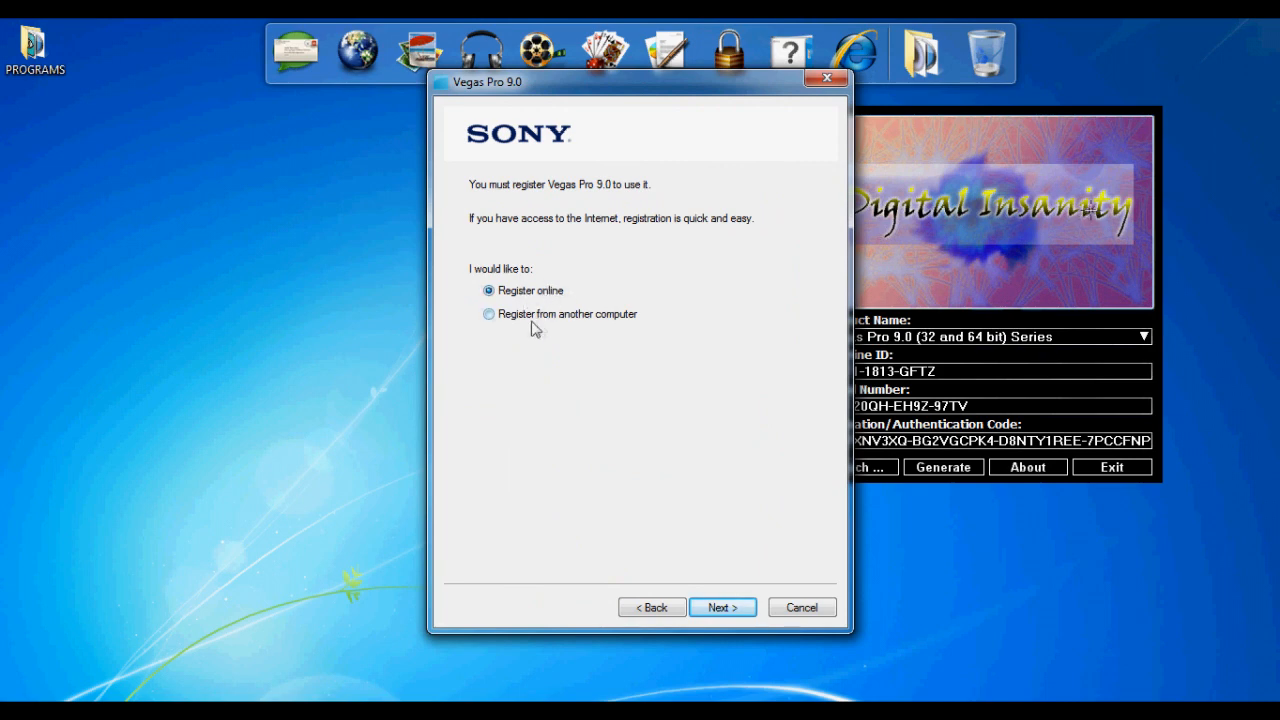
left_click(722, 607)
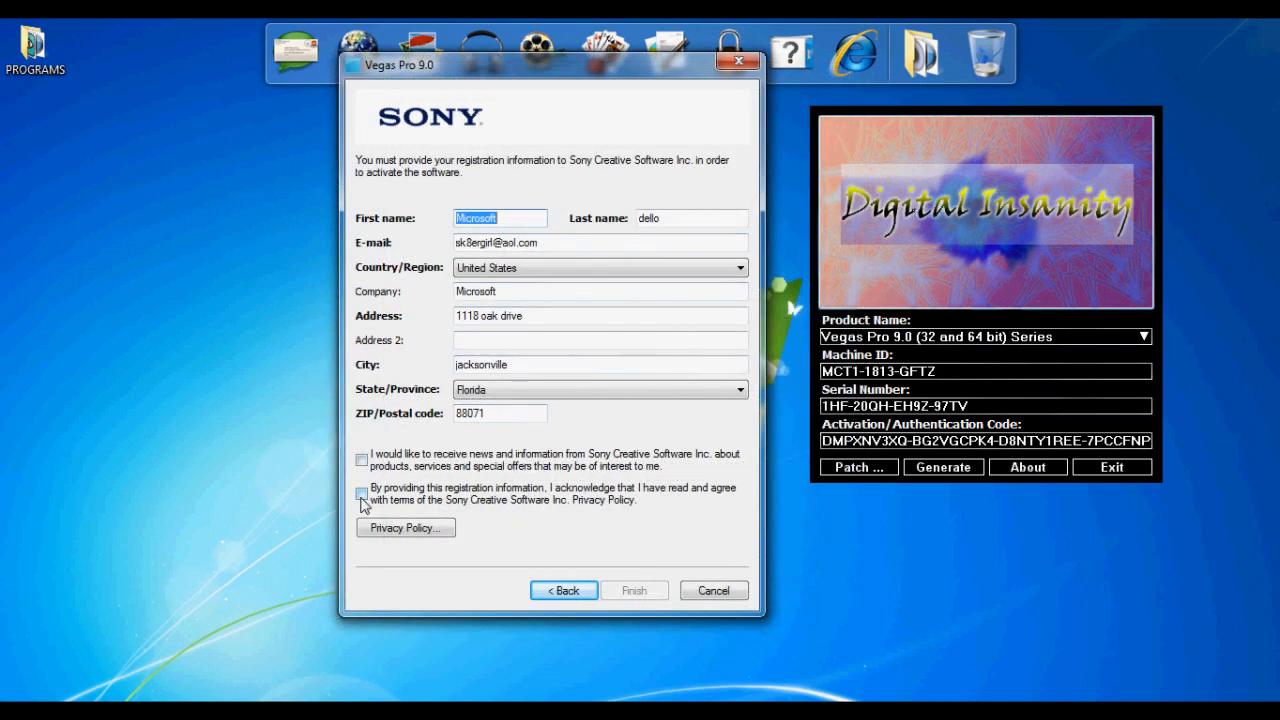
Step: Accept the privacy policy terms and submit the Vegas Pro online registration
left_click(362, 492)
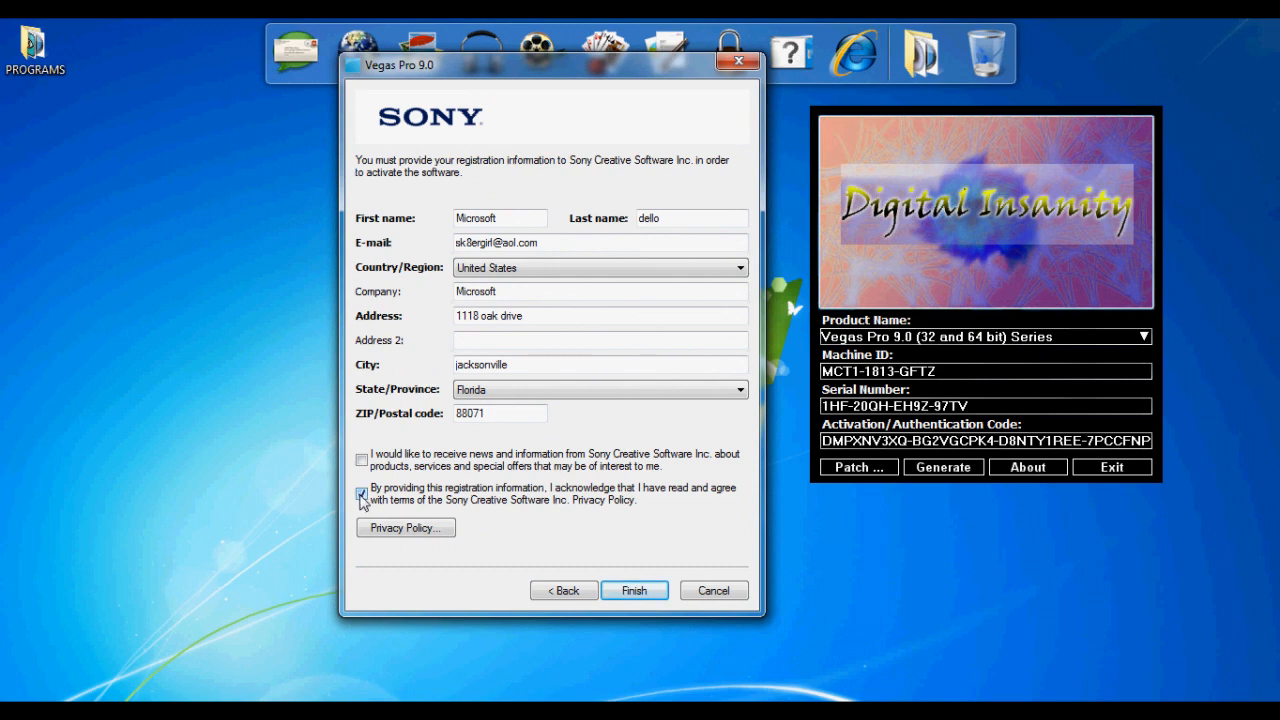
left_click(362, 493)
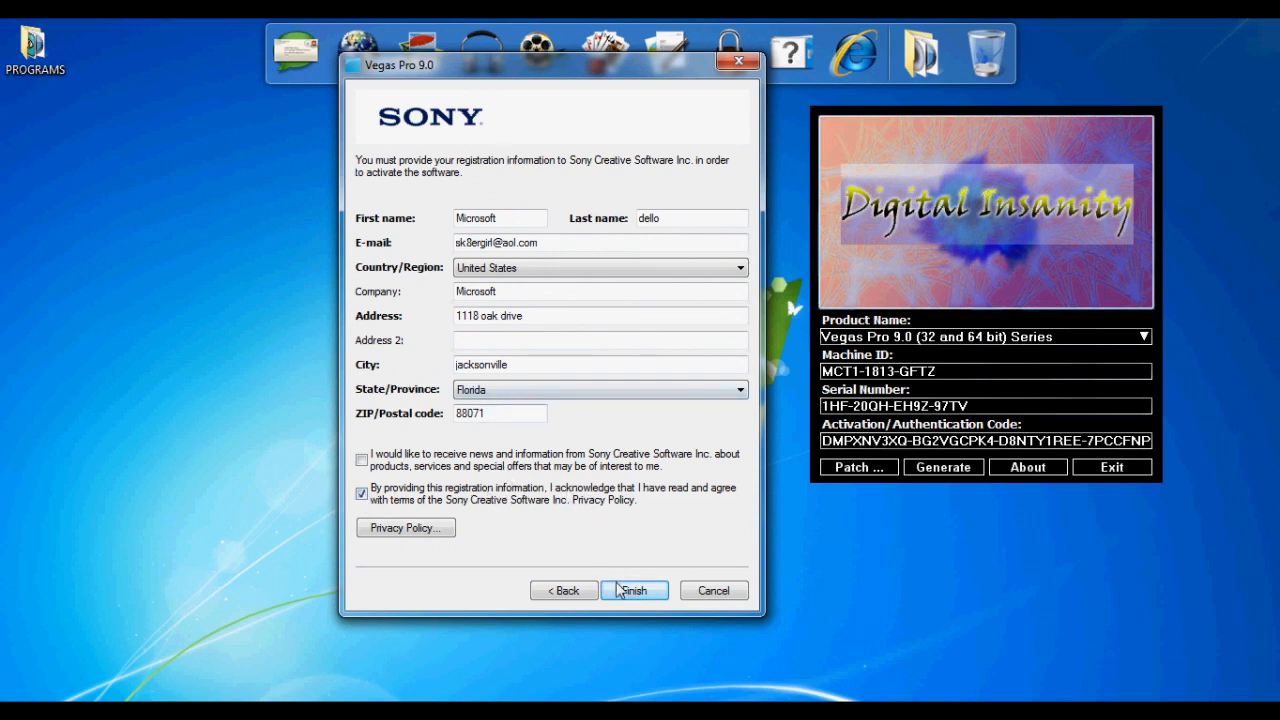
left_click(634, 590)
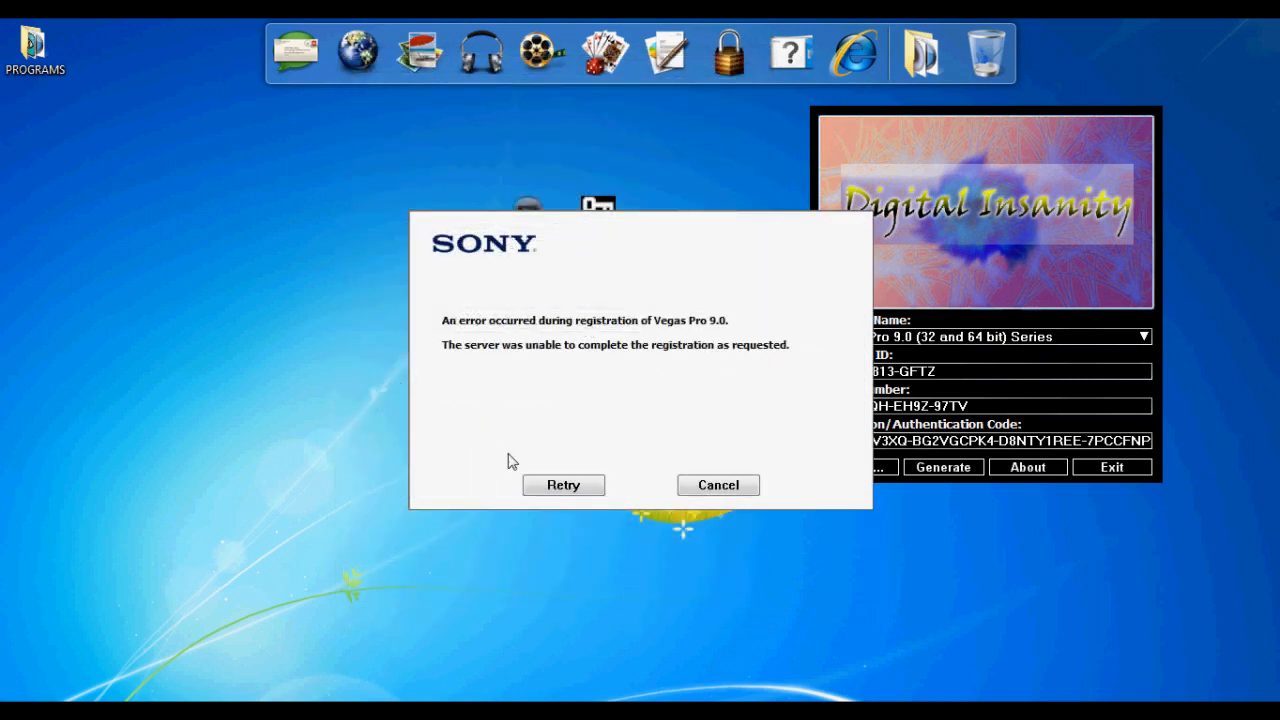
mouse_move(600, 404)
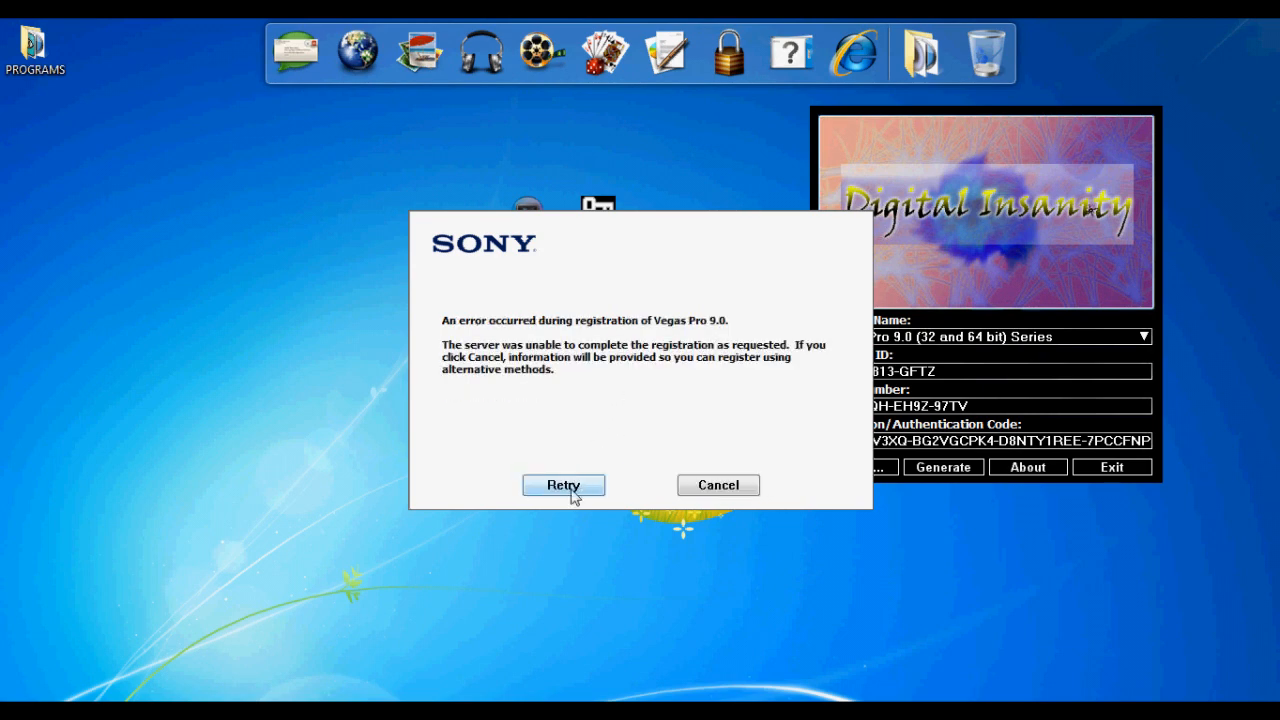
mouse_move(718, 490)
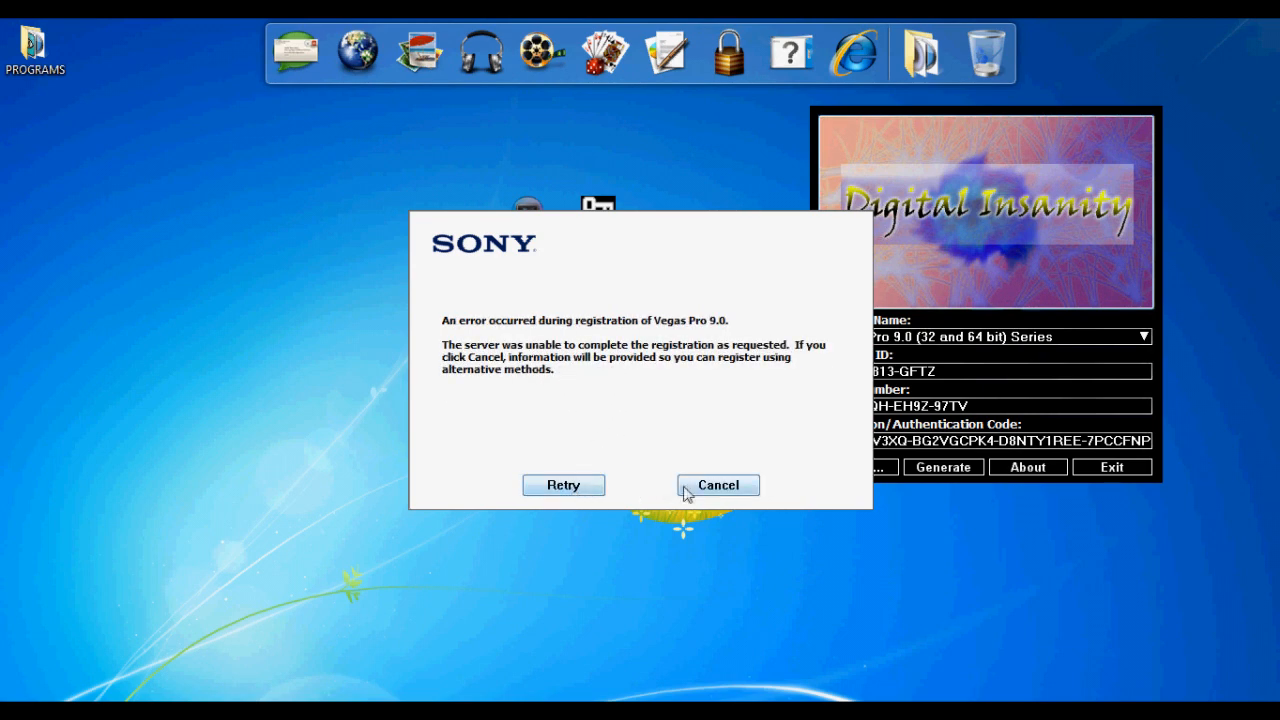
Step: Cancel the registration server error to reach the authentication code page
left_click(718, 485)
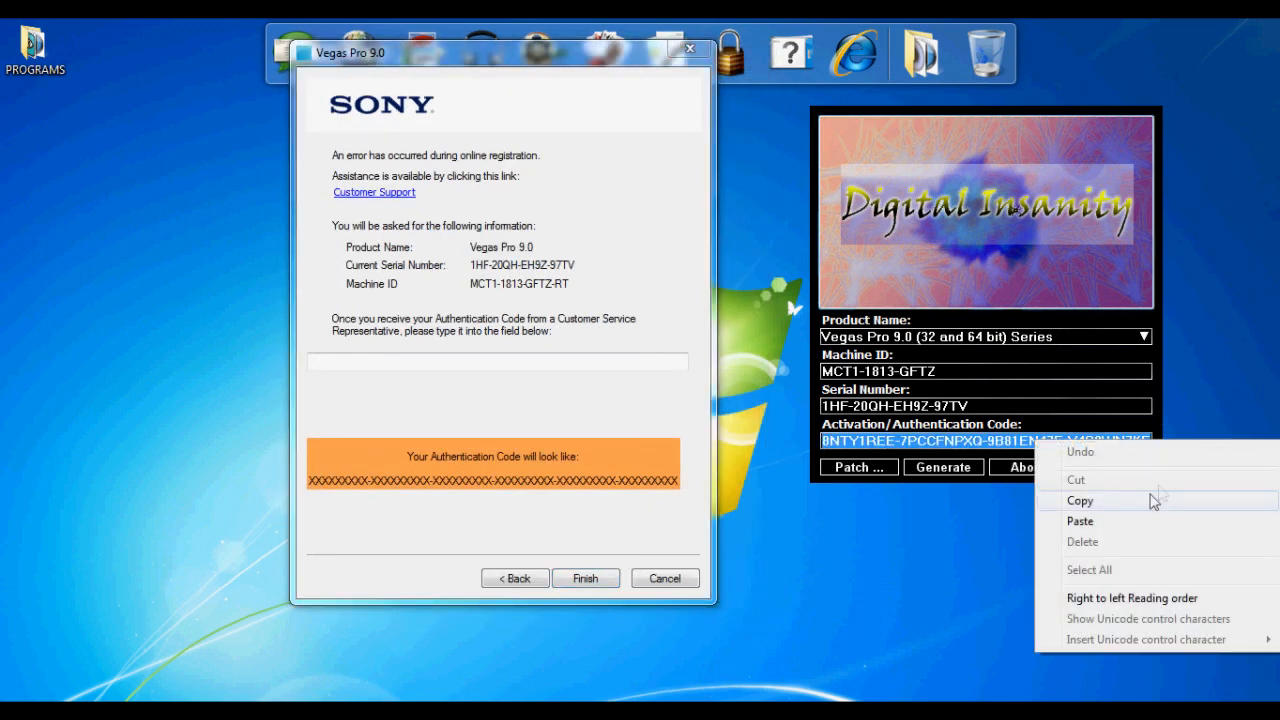
Step: Copy the keygen's activation code into the authentication field and finish registration
left_click(1080, 521)
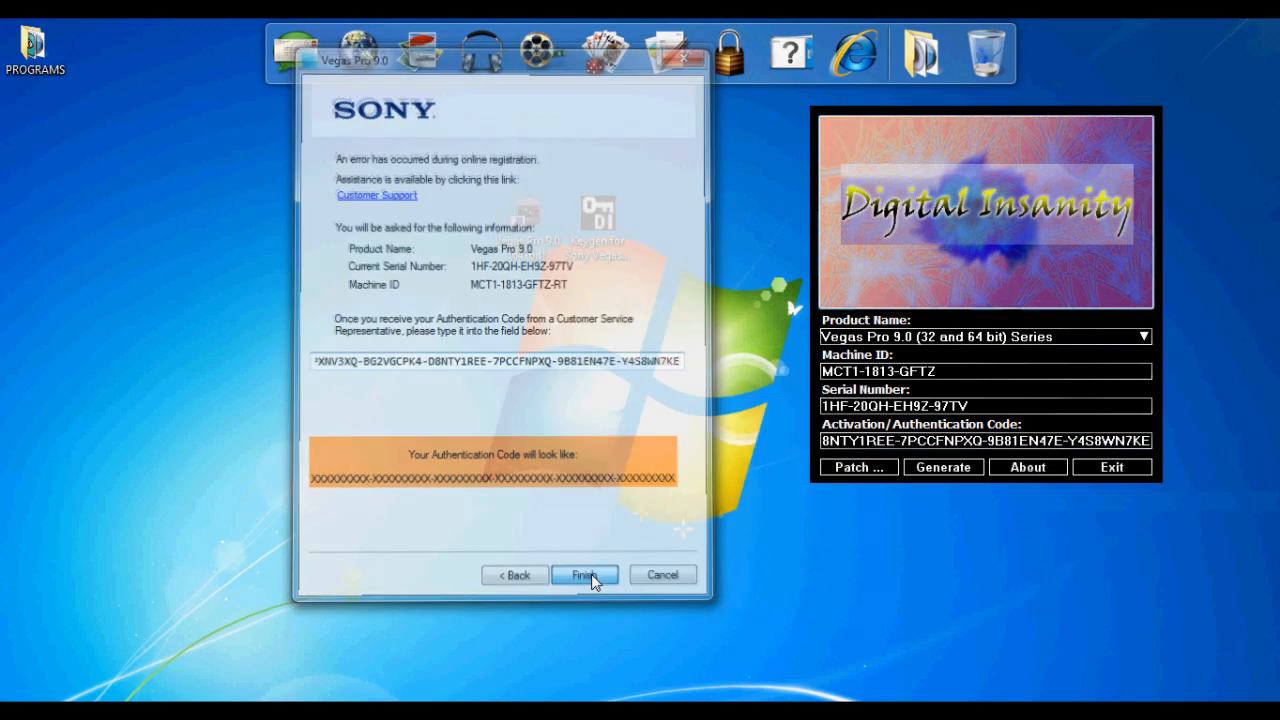
left_click(584, 574)
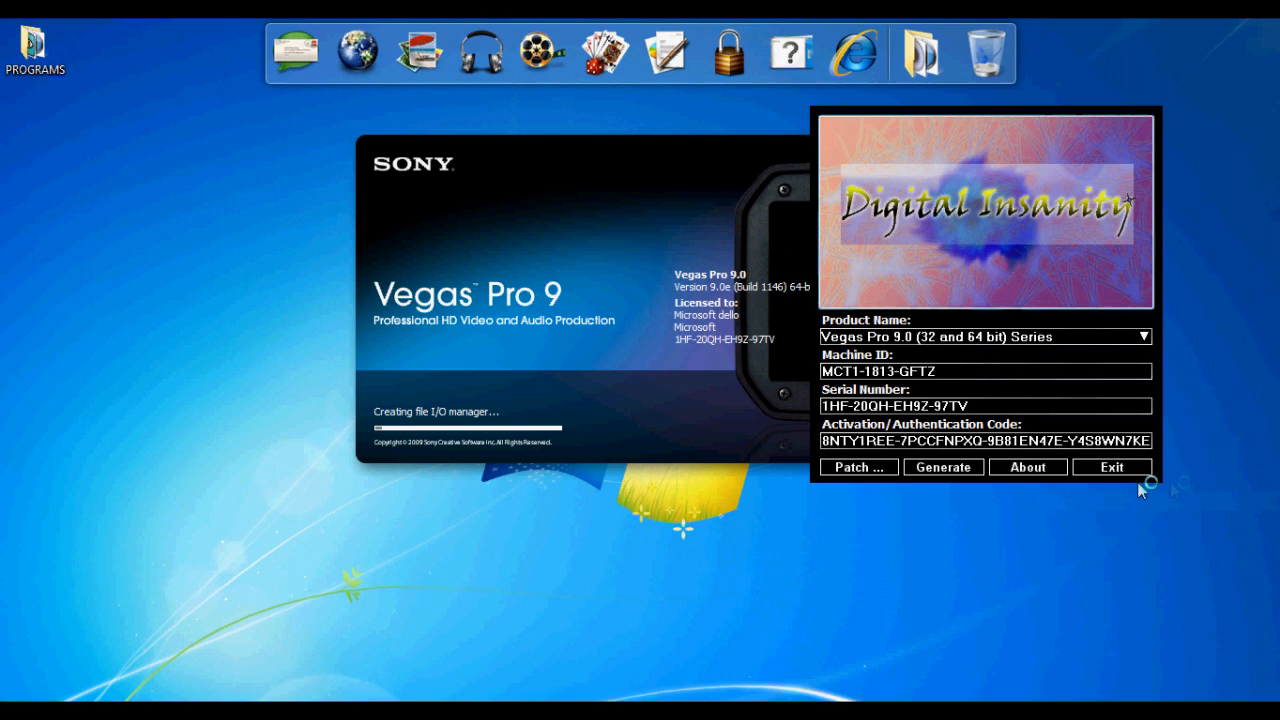
Step: Exit the Digital Insanity keygen while the Vegas Pro 9 splash screen loads
left_click(1111, 467)
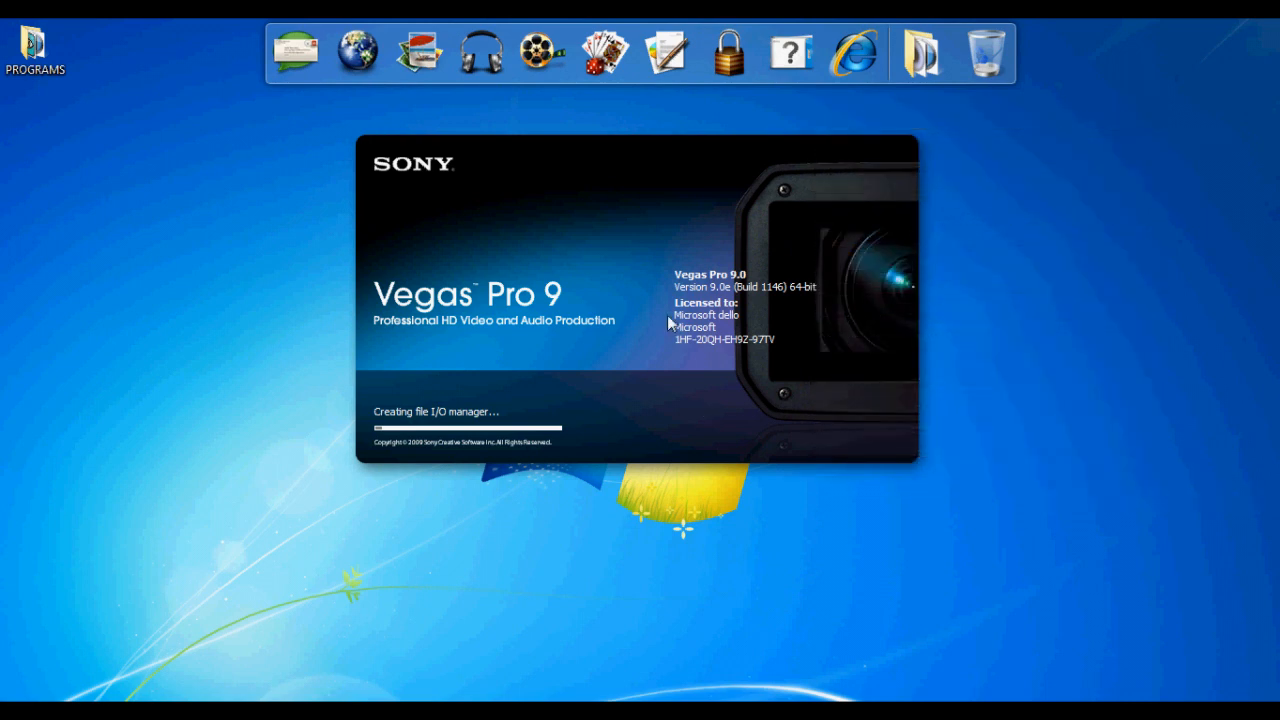
mouse_move(742, 343)
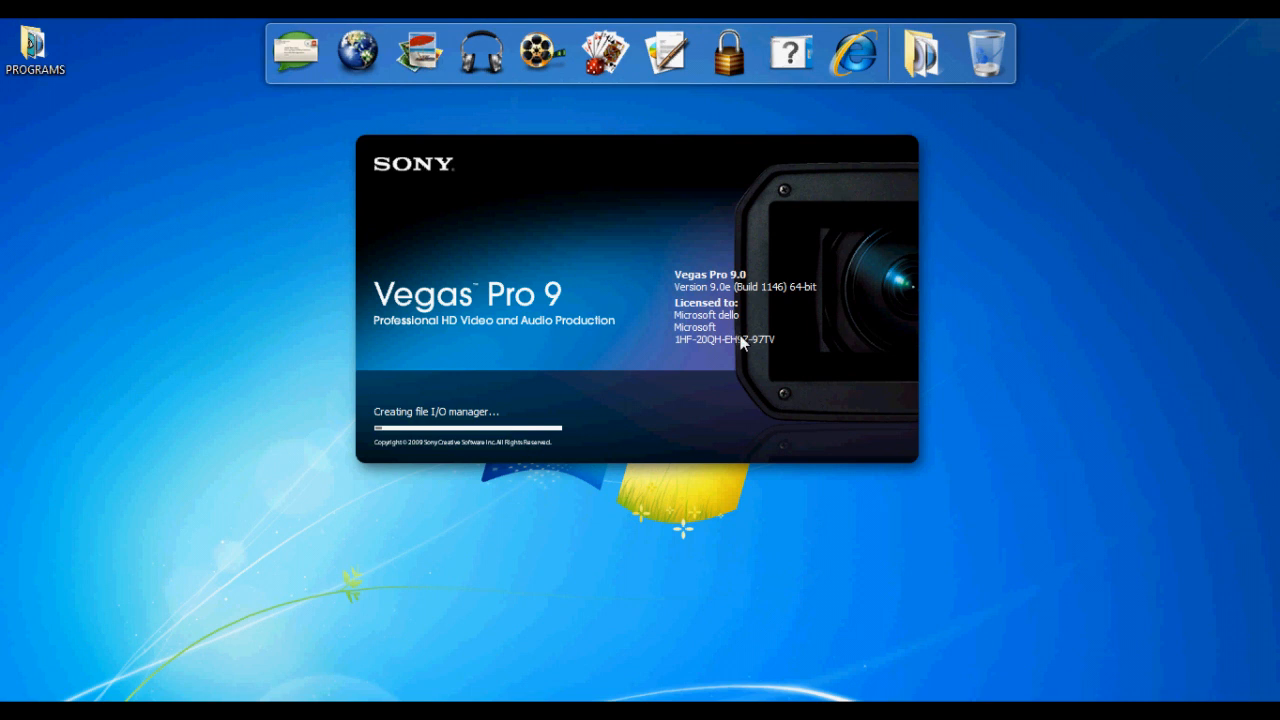
mouse_move(680, 338)
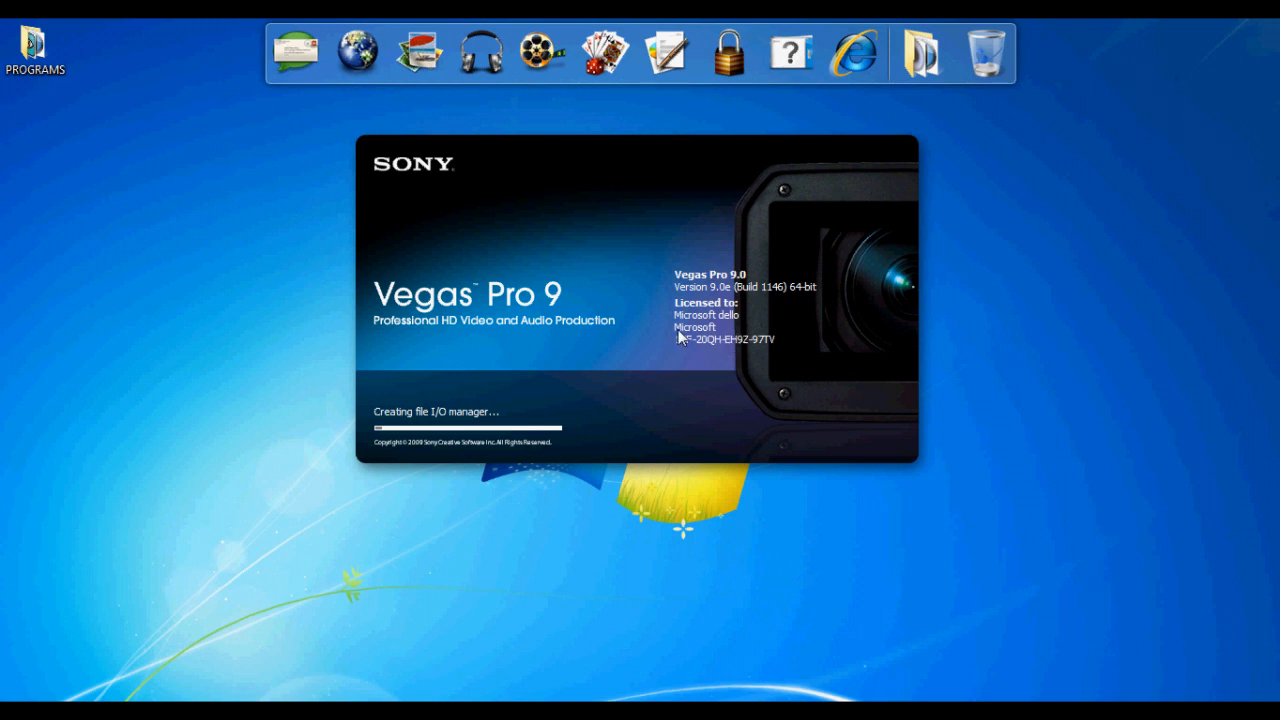